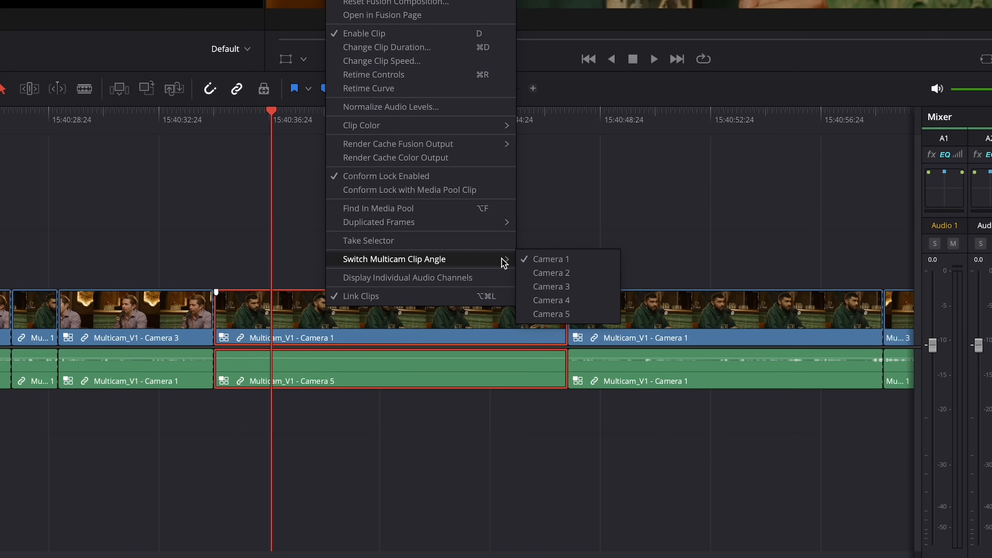
Switch the clip to another camera angle and restore the normal Edit page layout.
{"action": "left_click", "coordinate": [550, 272]}
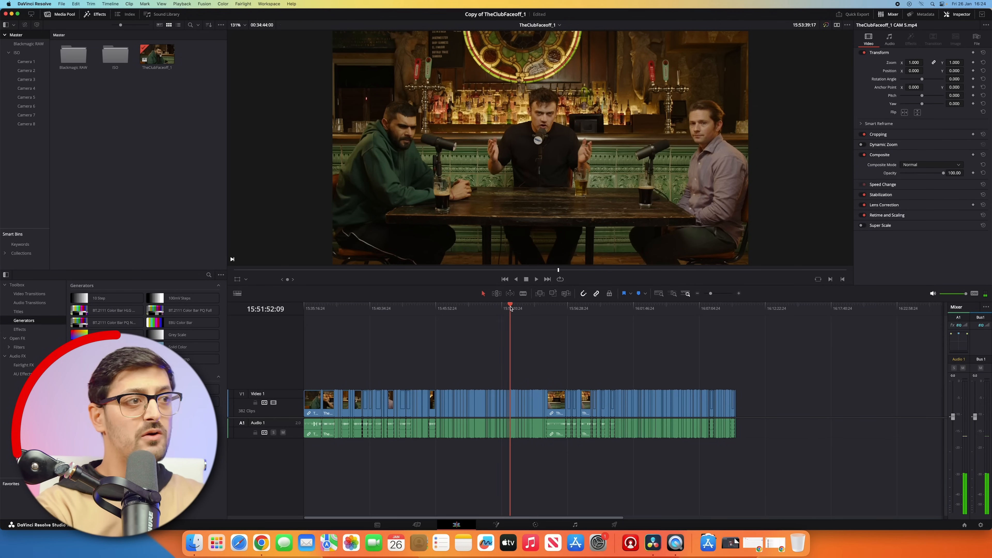
{"action": "left_click", "coordinate": [510, 308]}
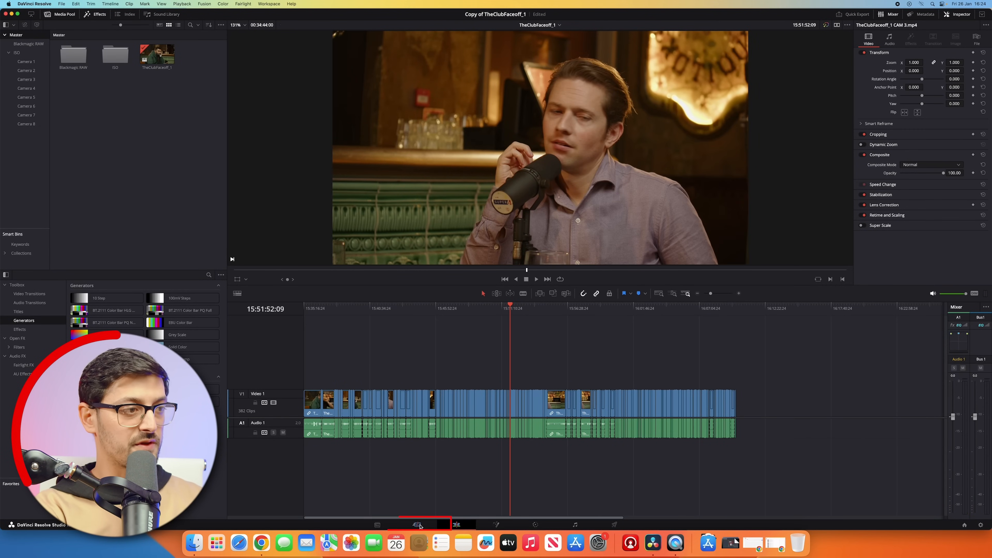
Show the Sync Bin multiview grid on the Cut page and pick the Camera 5 wide shot.
{"action": "left_click", "coordinate": [417, 524]}
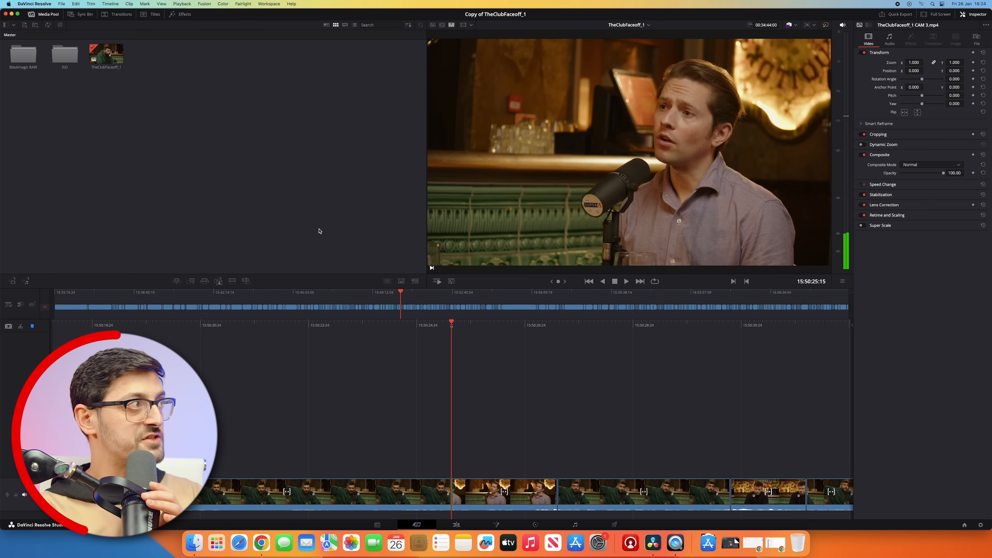
{"action": "left_click", "coordinate": [83, 14]}
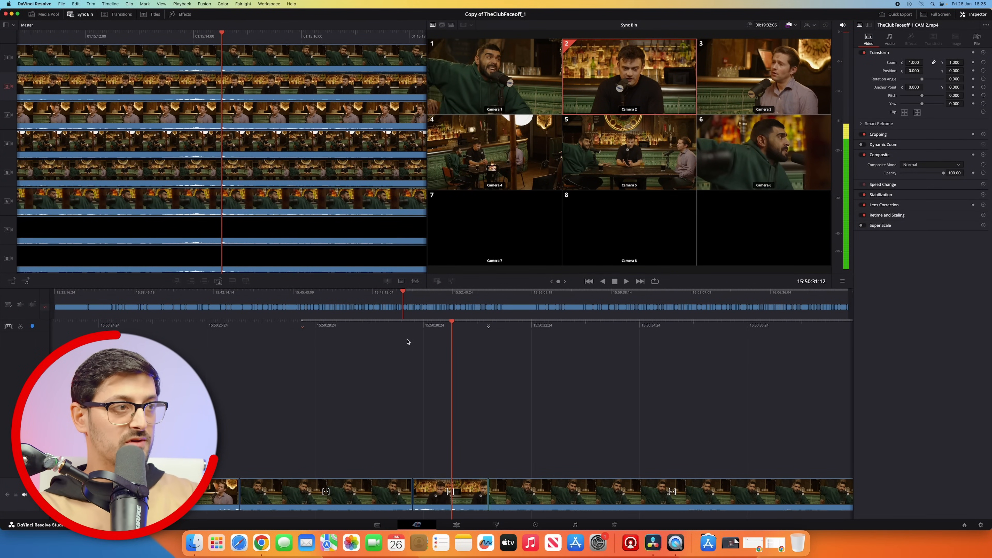
{"action": "left_click", "coordinate": [614, 281]}
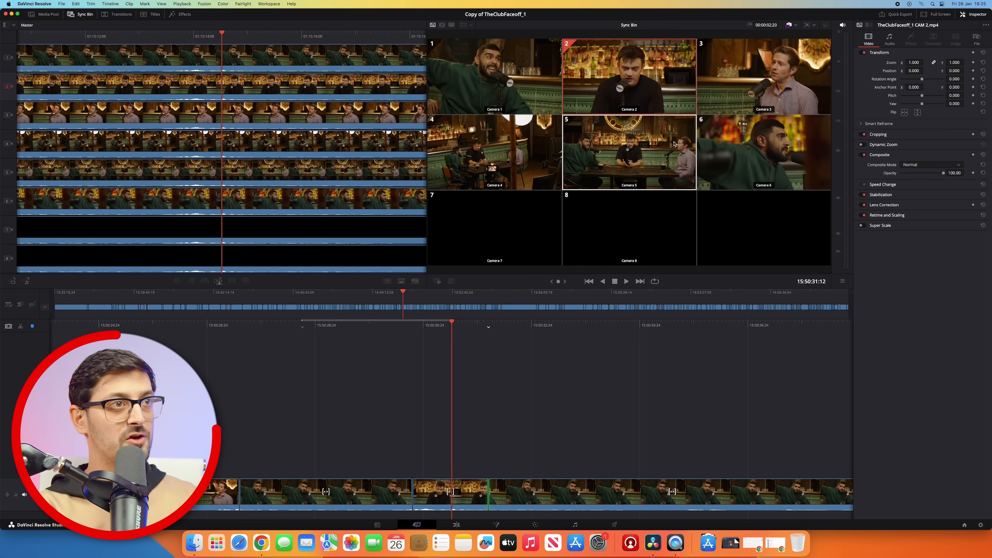
{"action": "double_click", "coordinate": [628, 152]}
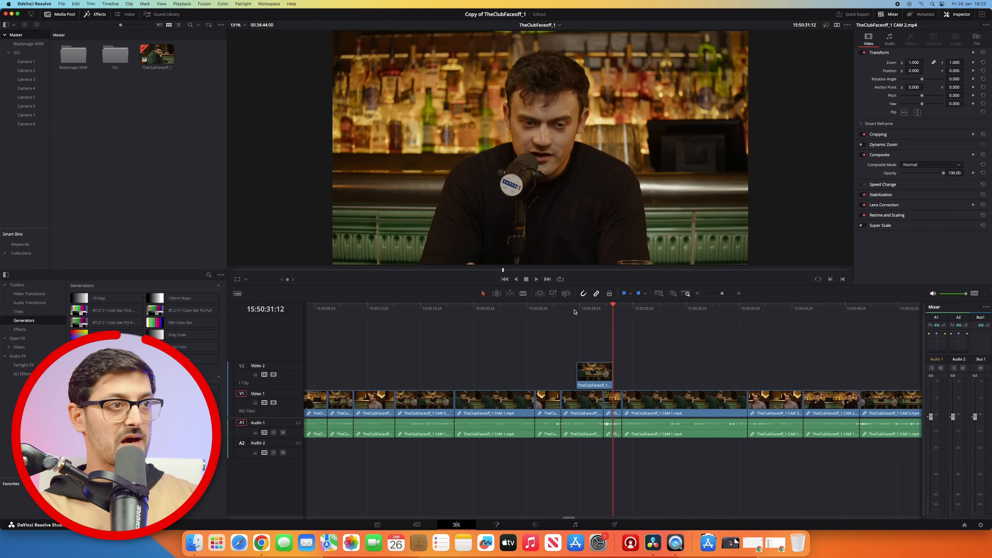
Remove the extra camera clip from Video 2, leaving only the original edit.
{"action": "left_click", "coordinate": [536, 278]}
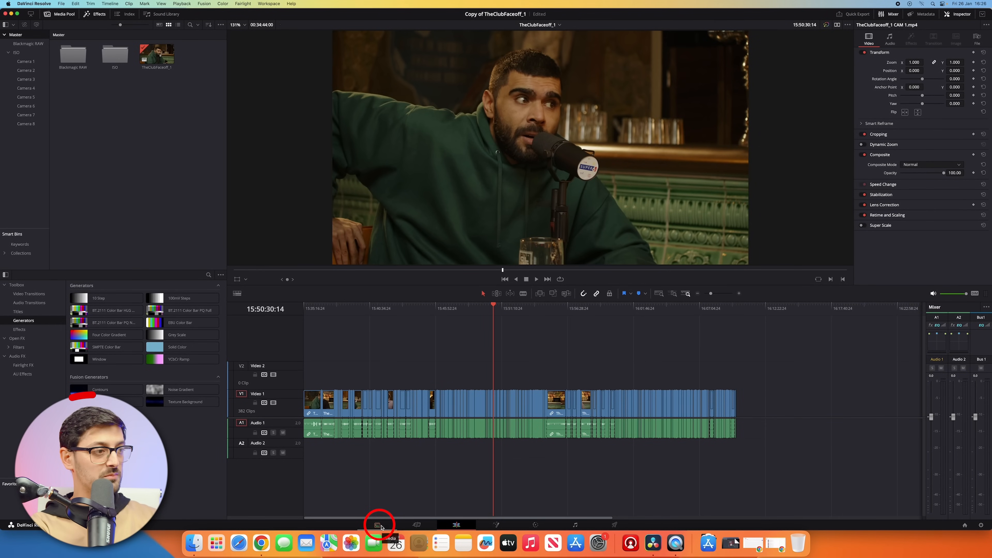
On the Media page tag the Camera 1 clip orange and review the Camera 2 and 3 clips.
{"action": "left_click", "coordinate": [377, 524]}
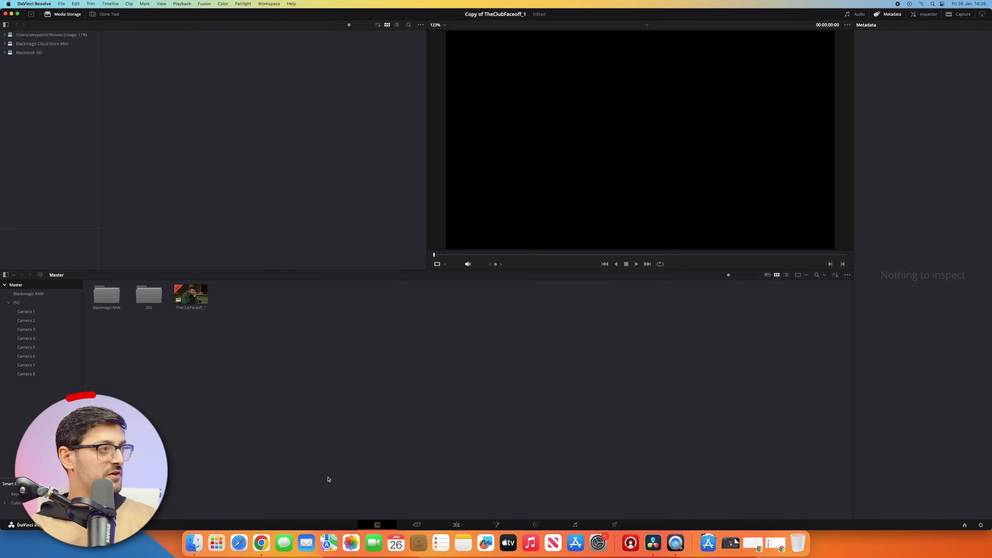
{"action": "left_click", "coordinate": [25, 338]}
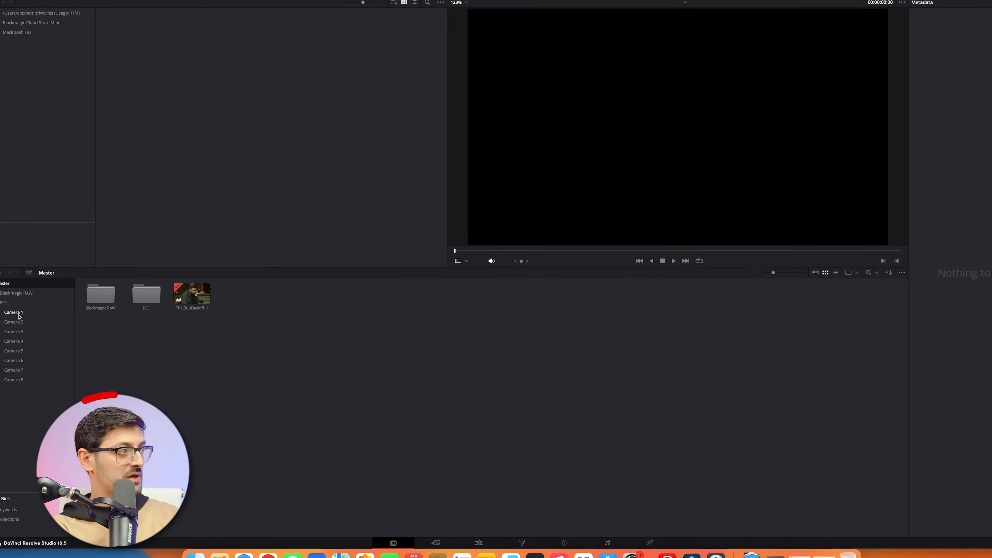
{"action": "left_click", "coordinate": [13, 312]}
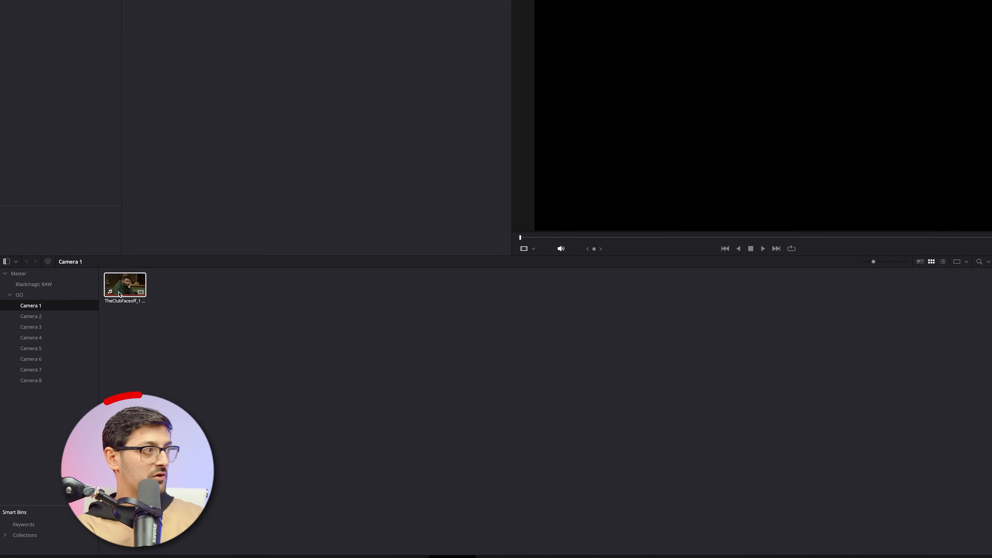
{"action": "right_click", "coordinate": [124, 285]}
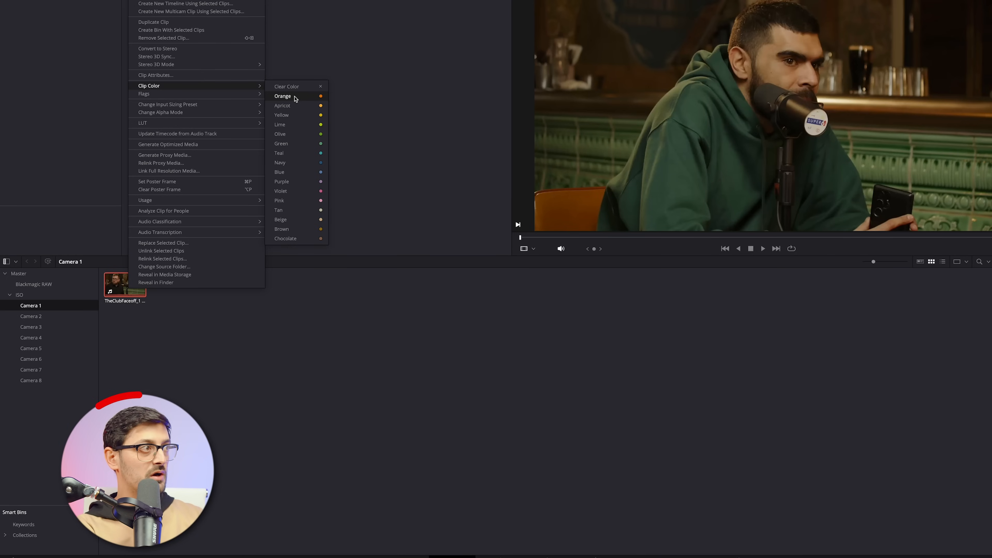
{"action": "left_click", "coordinate": [282, 96]}
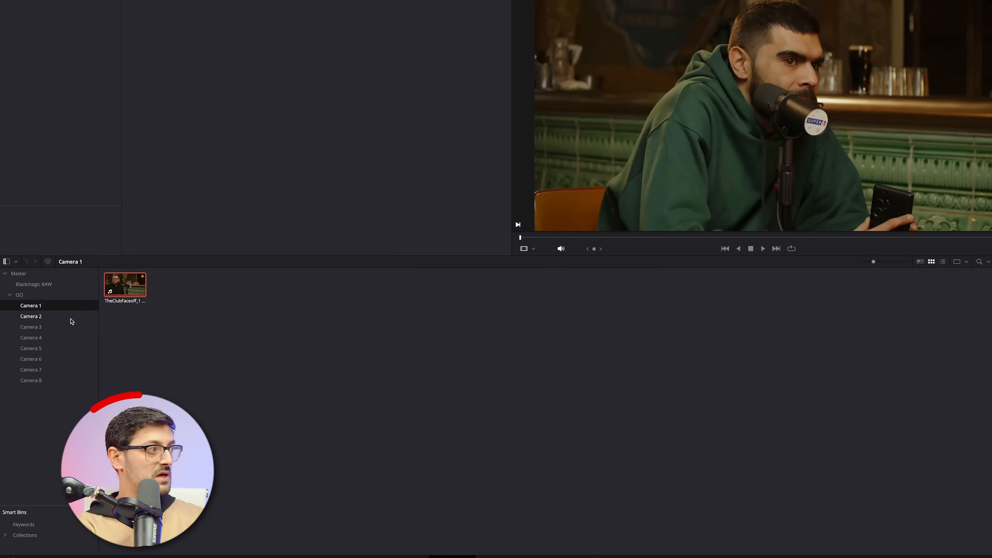
{"action": "right_click", "coordinate": [124, 284]}
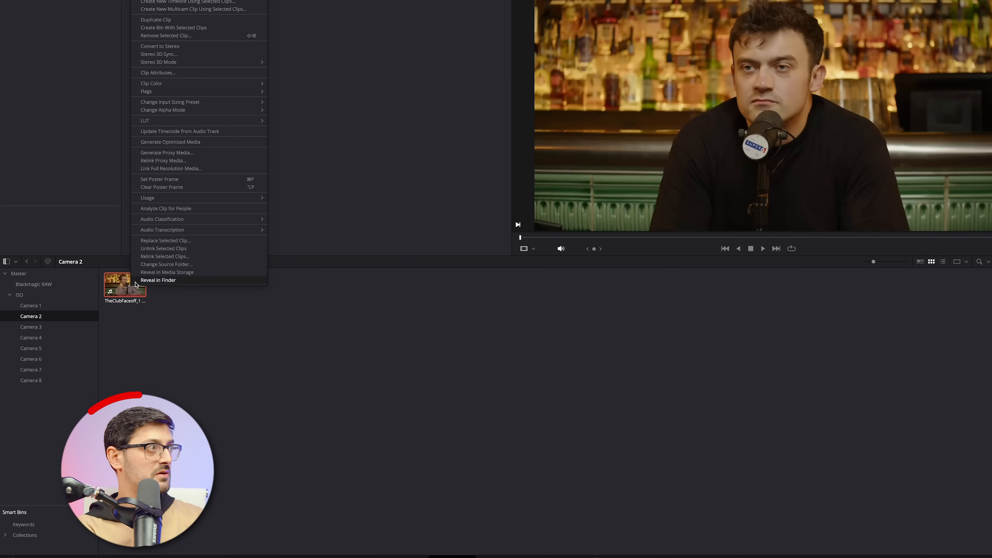
{"action": "mouse_move", "coordinate": [150, 83]}
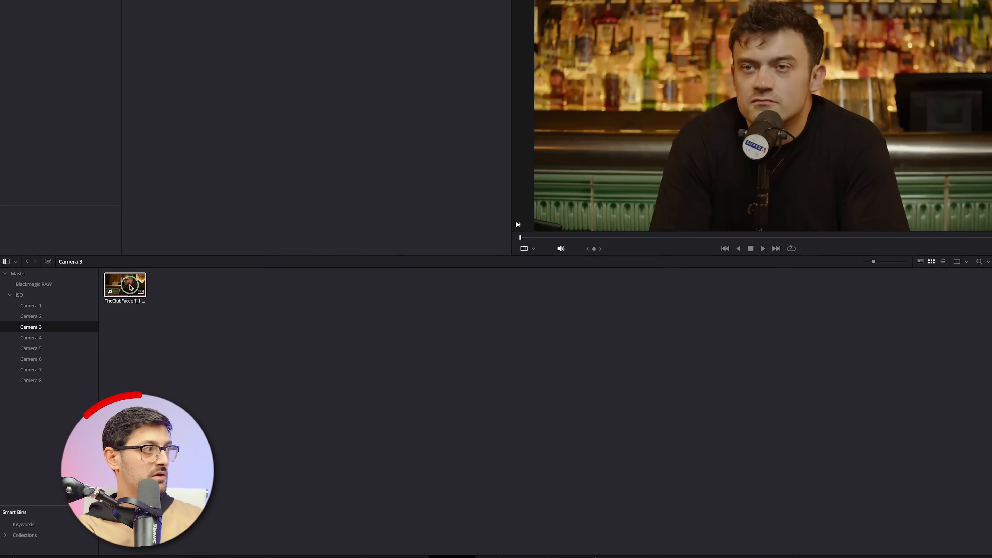
{"action": "right_click", "coordinate": [125, 285]}
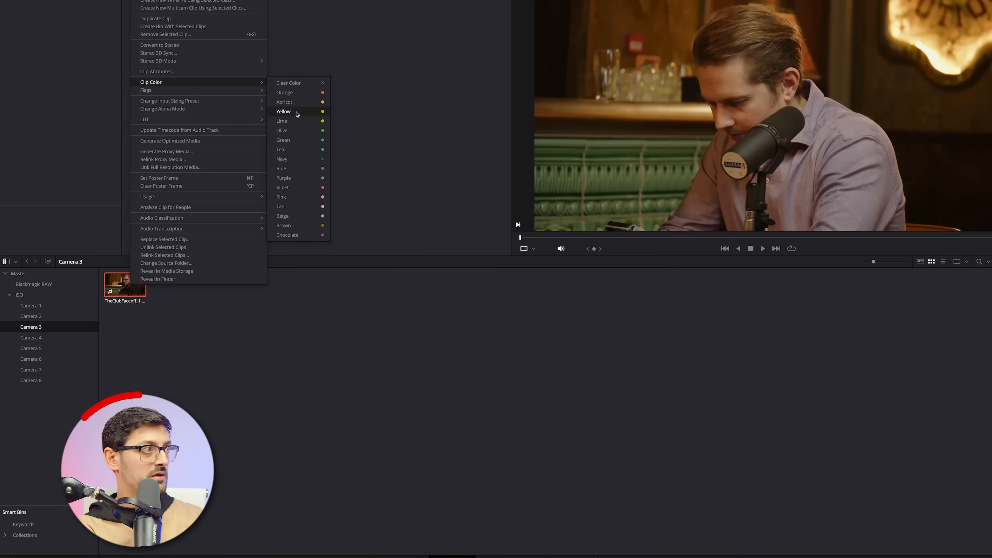
Tag the Camera 4 clip yellow and check options on the Camera 5 clip.
{"action": "left_click", "coordinate": [30, 337]}
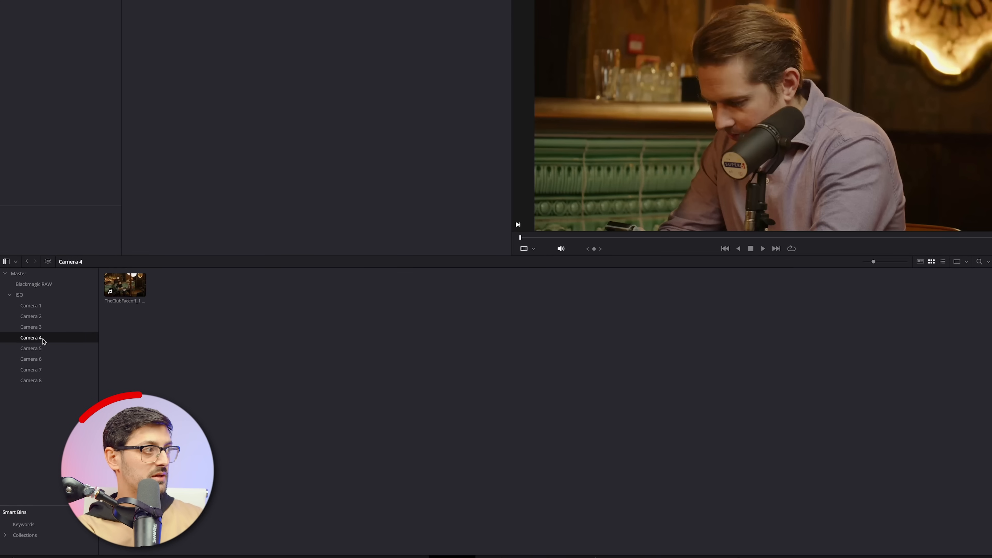
{"action": "right_click", "coordinate": [124, 284]}
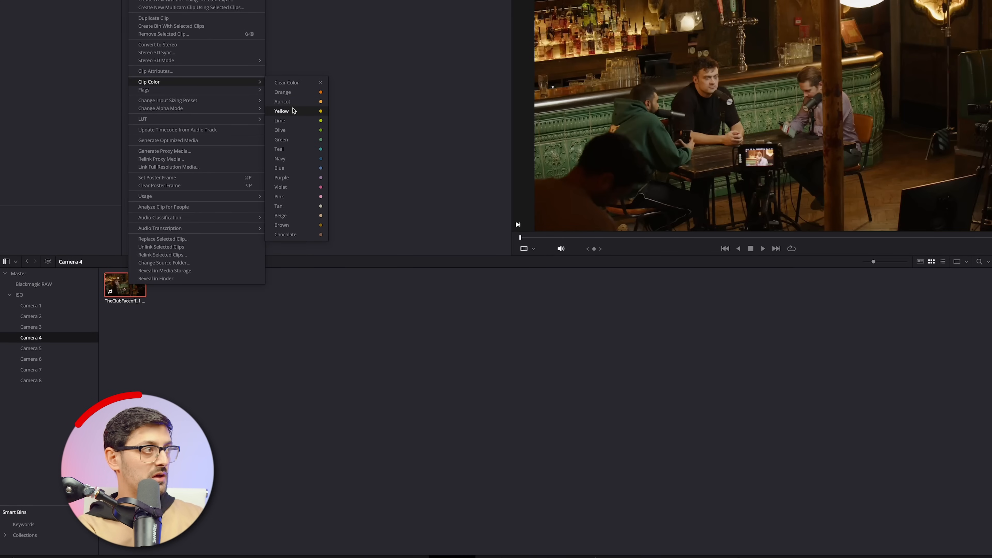
{"action": "left_click", "coordinate": [281, 110]}
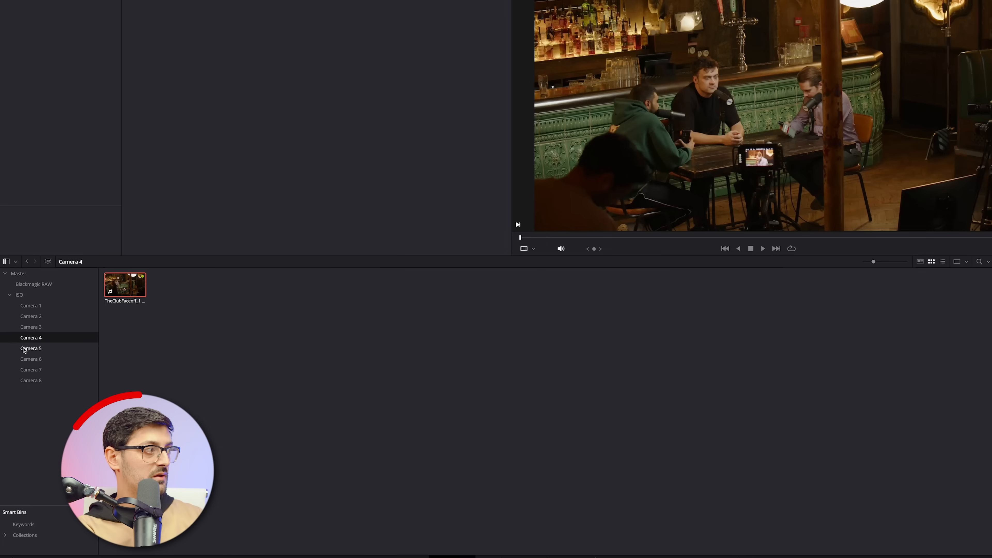
{"action": "right_click", "coordinate": [31, 347]}
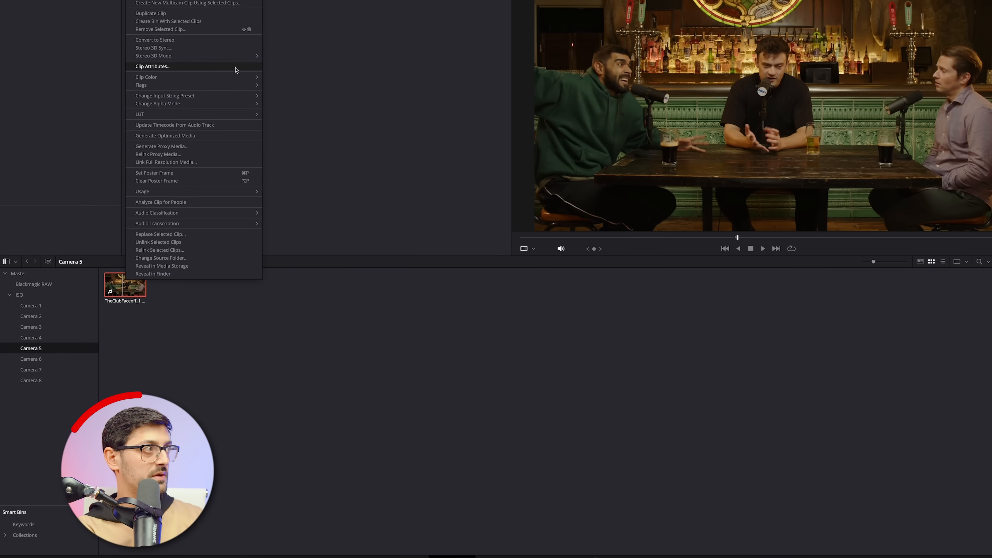
{"action": "mouse_move", "coordinate": [147, 76]}
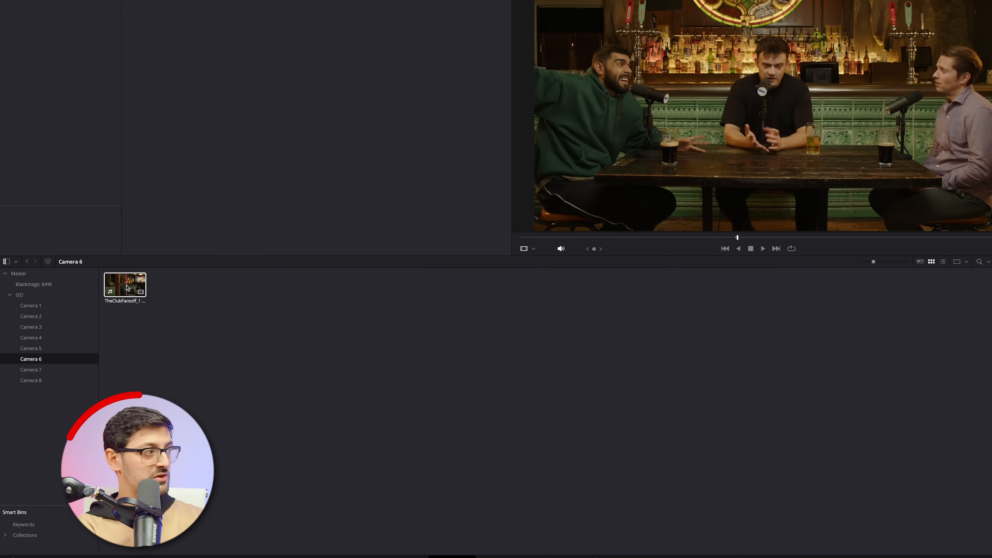
Browse through the Camera 8, 7, 6 and 5 bins one clip at a time.
{"action": "left_click", "coordinate": [30, 380]}
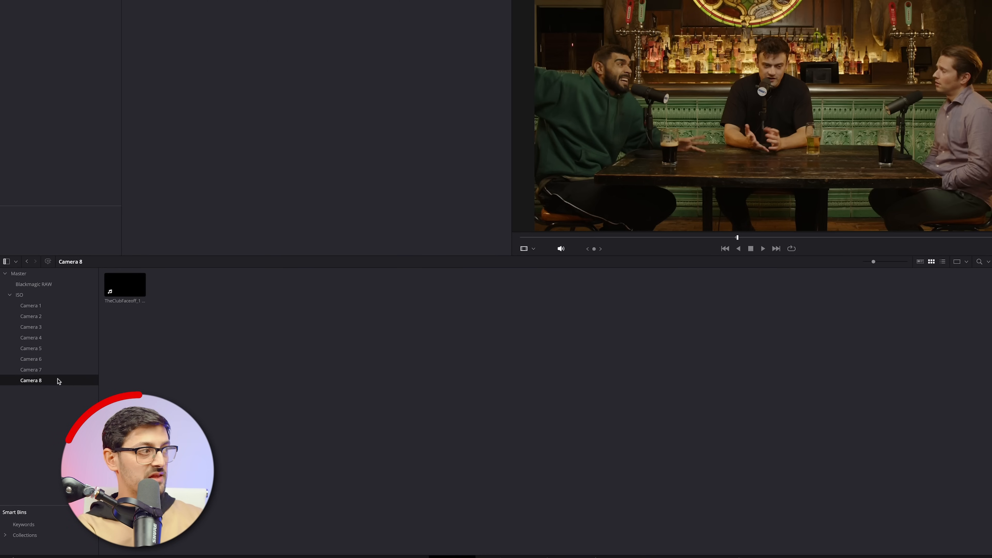
{"action": "left_click", "coordinate": [30, 369]}
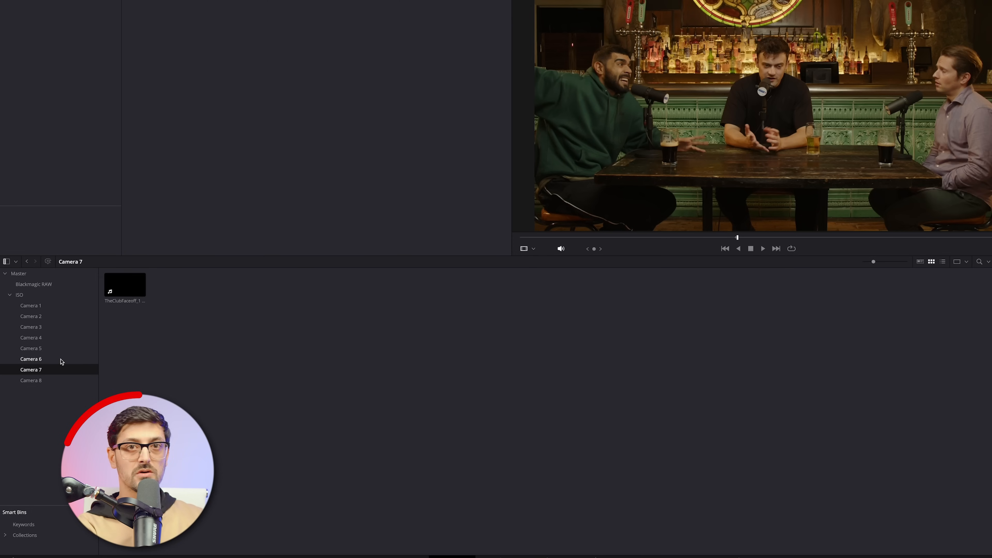
{"action": "left_click", "coordinate": [30, 359]}
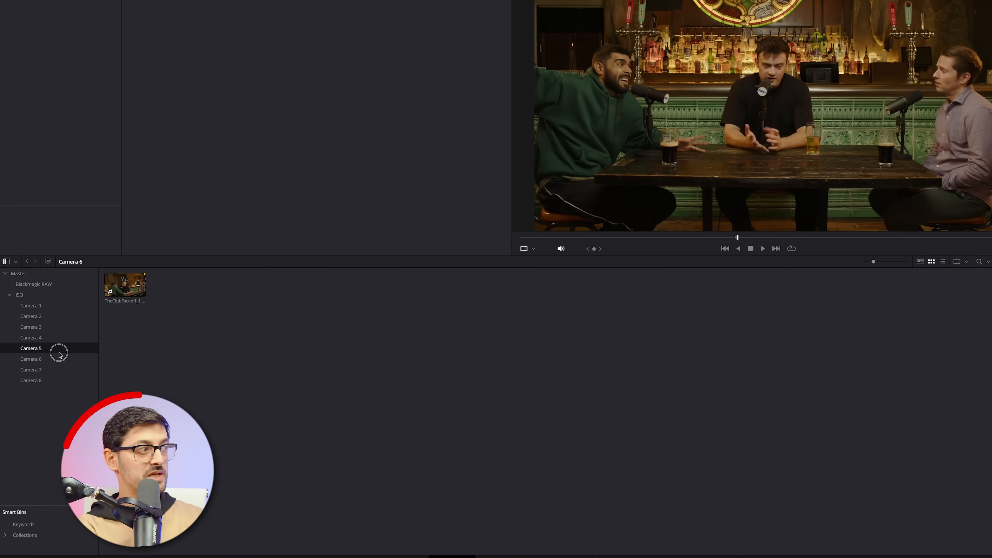
{"action": "left_click", "coordinate": [30, 348]}
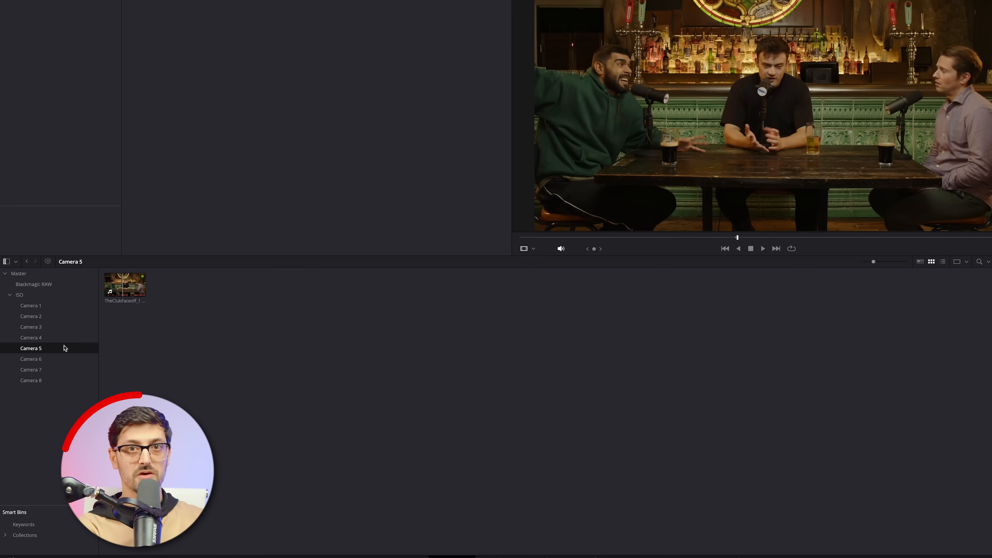
{"action": "left_click", "coordinate": [30, 358]}
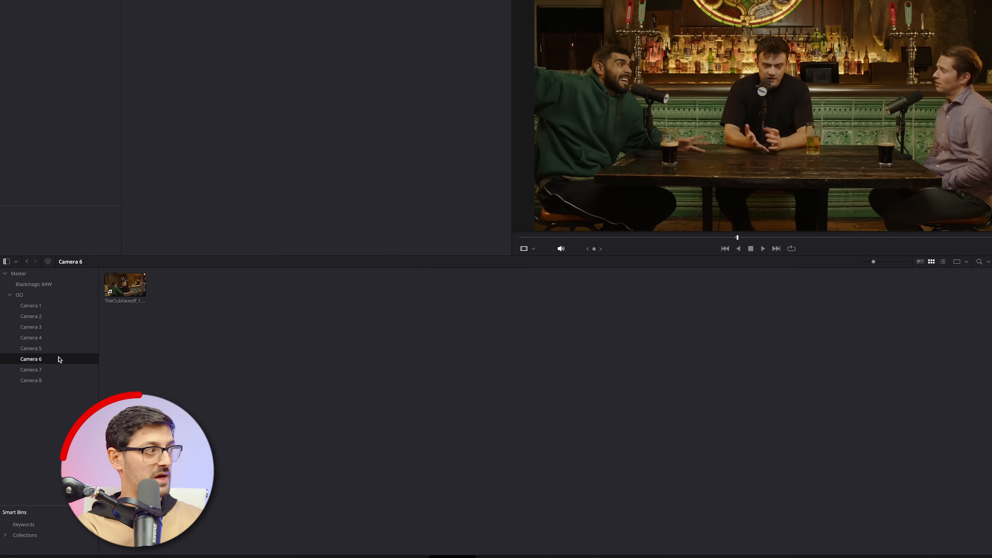
Select the five ISO camera clips together and bring up their context actions.
{"action": "left_click", "coordinate": [30, 306]}
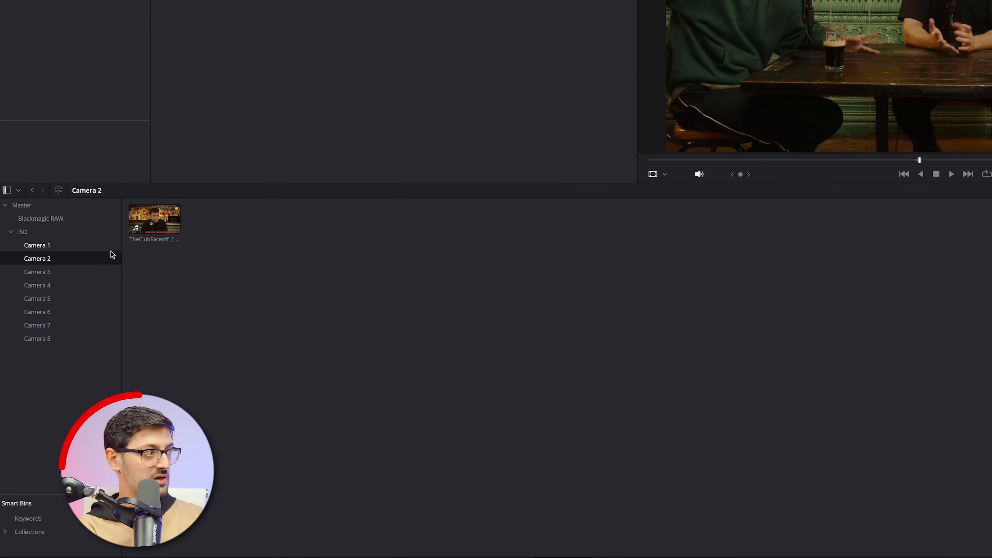
{"action": "left_click", "coordinate": [37, 245]}
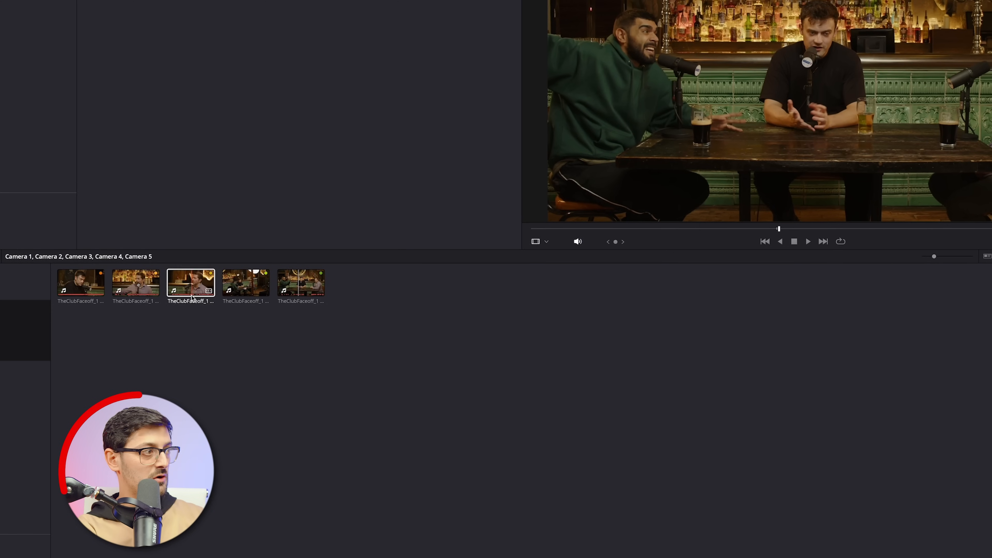
{"action": "left_click", "coordinate": [298, 282]}
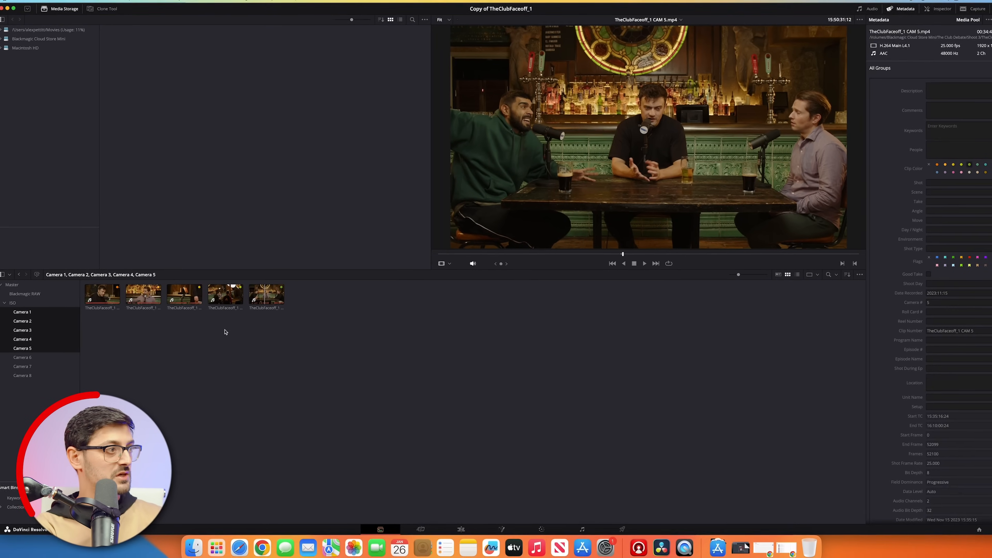
{"action": "left_click", "coordinate": [225, 293]}
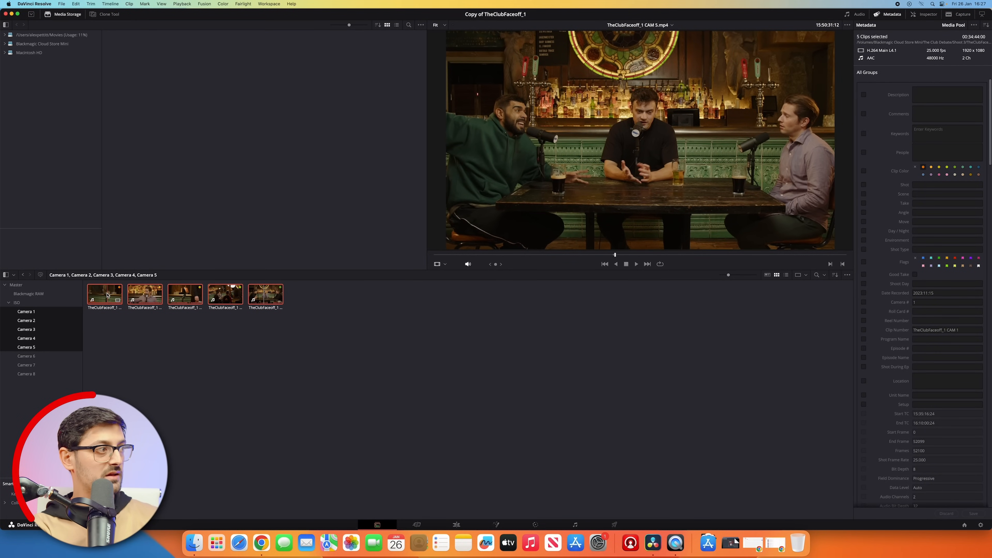
{"action": "right_click", "coordinate": [104, 294]}
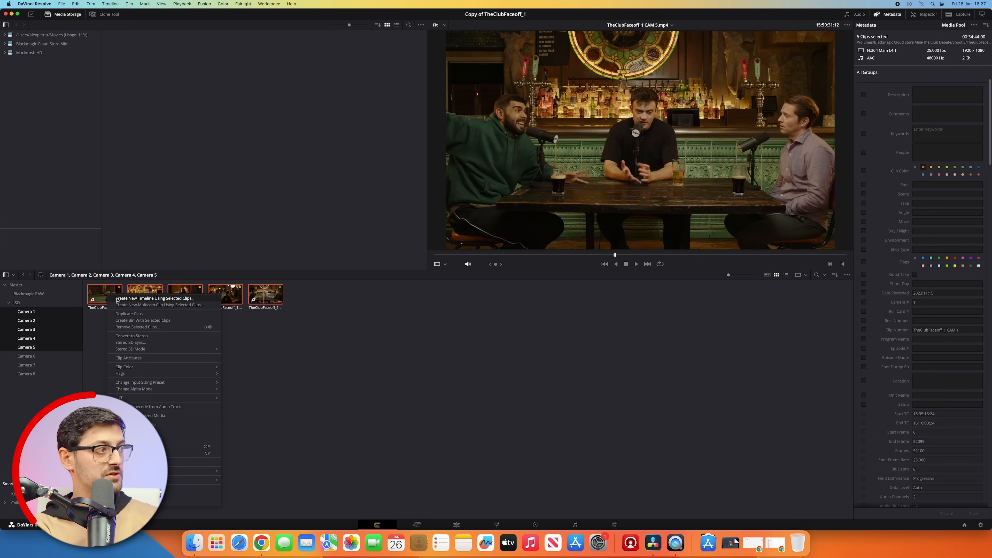
{"action": "mouse_move", "coordinate": [160, 304]}
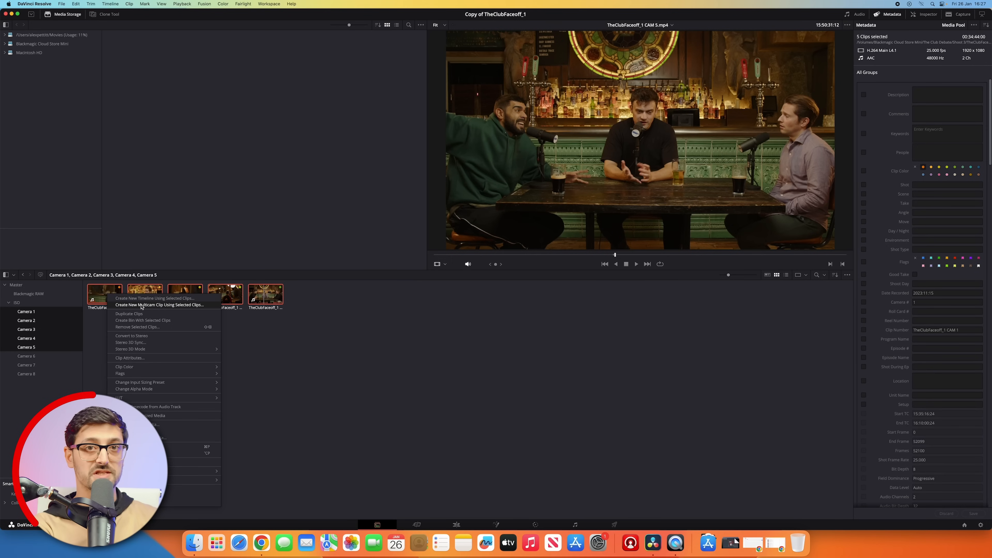
Start a new multicam clip named Multicam_V1 with Angle Sync set to Timecode.
{"action": "left_click", "coordinate": [159, 305]}
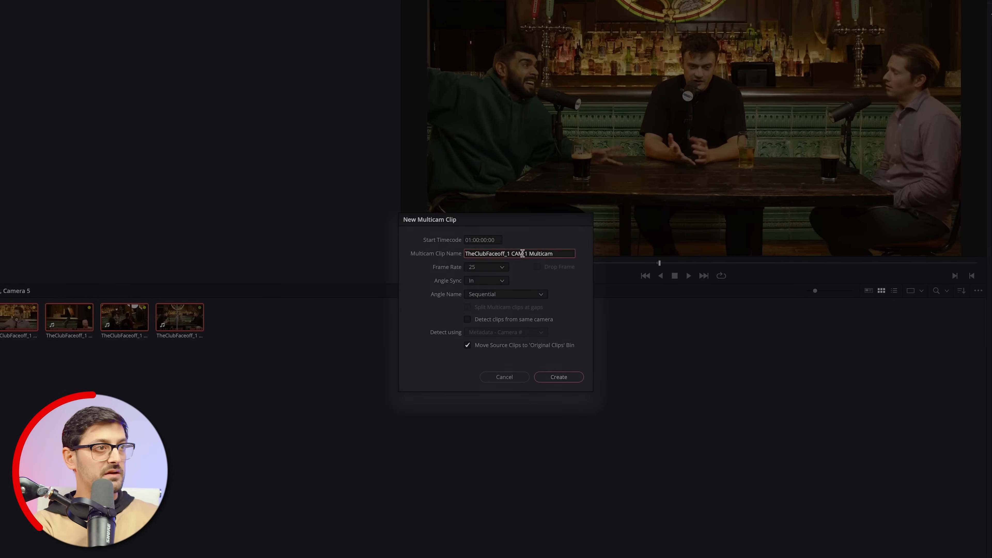
{"action": "type", "text": "Multicam_V1"}
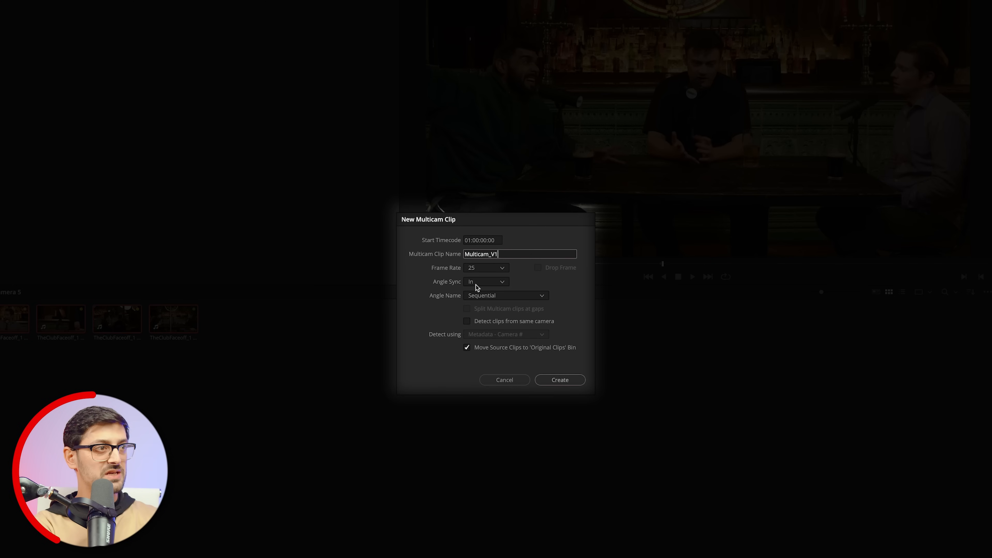
{"action": "left_click", "coordinate": [485, 282]}
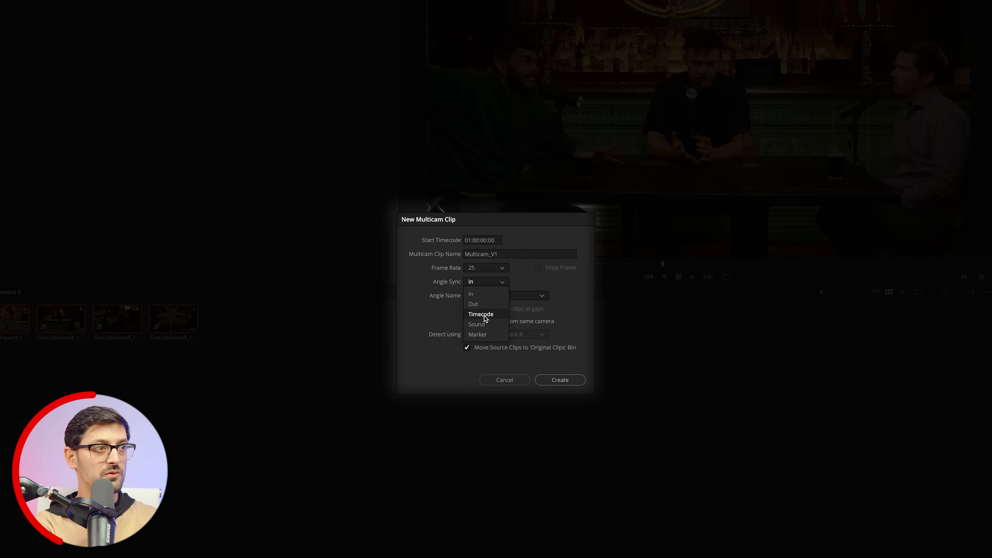
{"action": "left_click", "coordinate": [479, 314]}
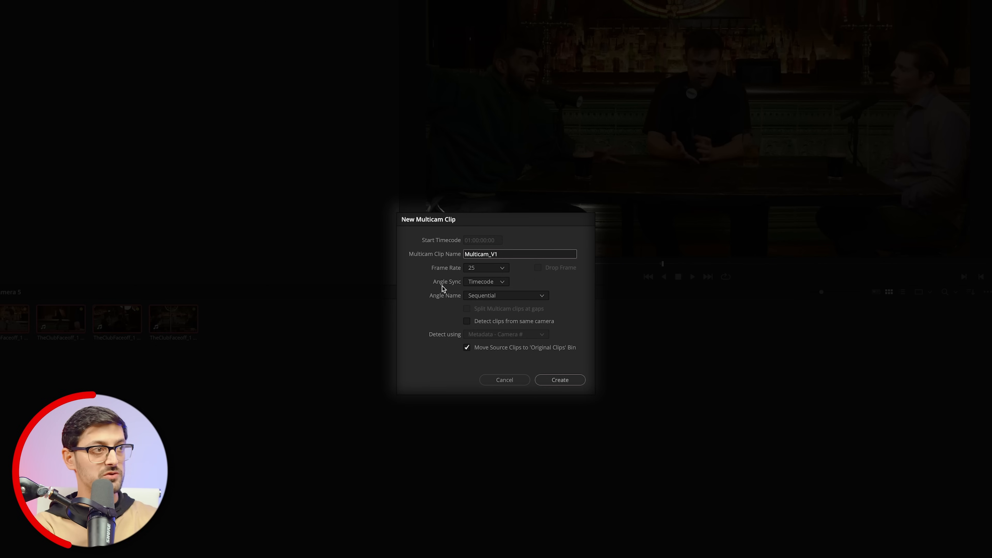
{"action": "mouse_move", "coordinate": [436, 300]}
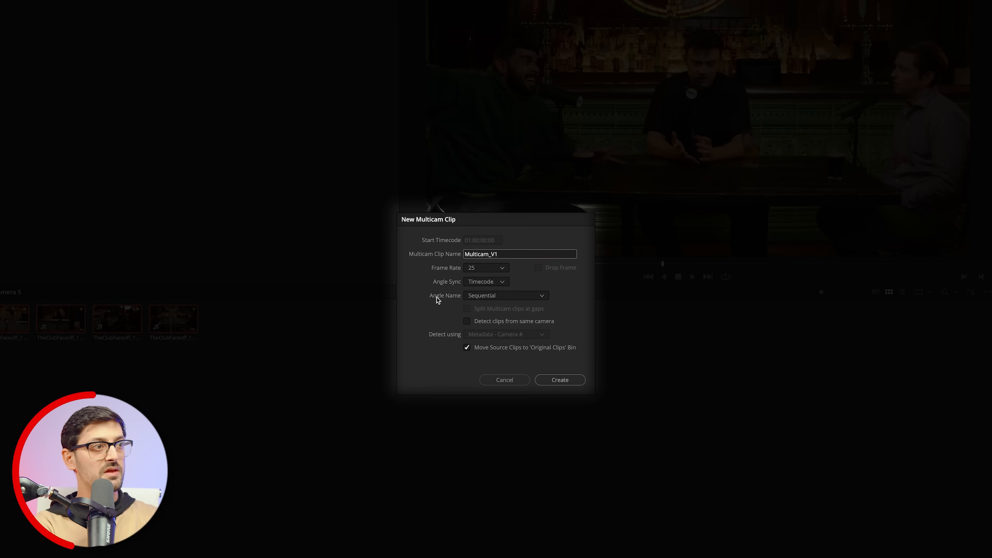
{"action": "mouse_move", "coordinate": [497, 298]}
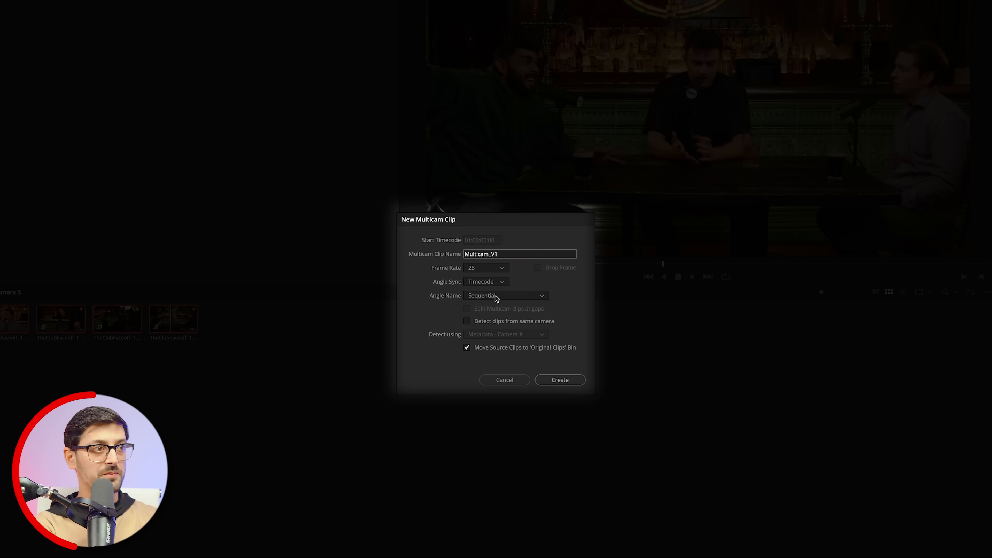
Name angles from Metadata - Camera, leave source clips in place, and create the multicam clip.
{"action": "left_click", "coordinate": [505, 296]}
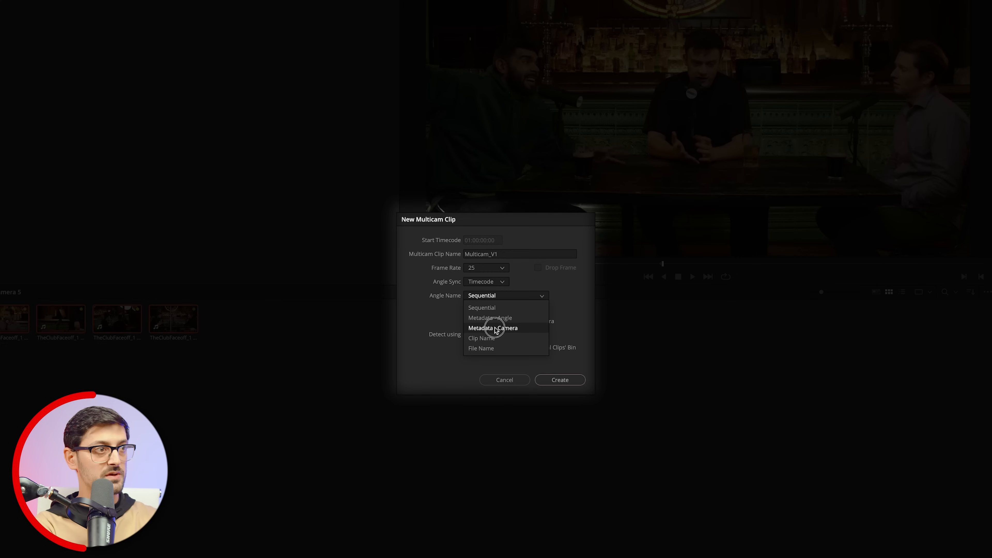
{"action": "left_click", "coordinate": [493, 328]}
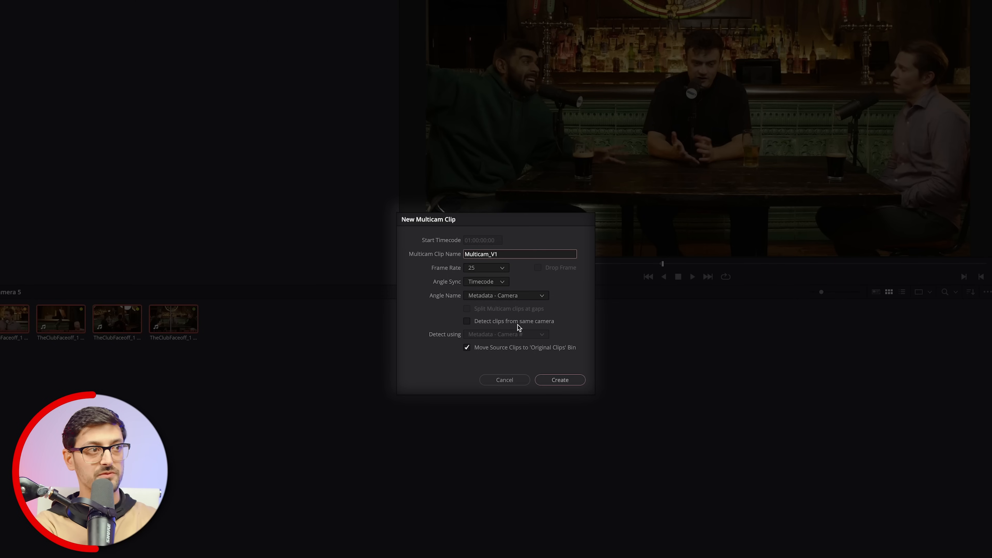
{"action": "mouse_move", "coordinate": [491, 329]}
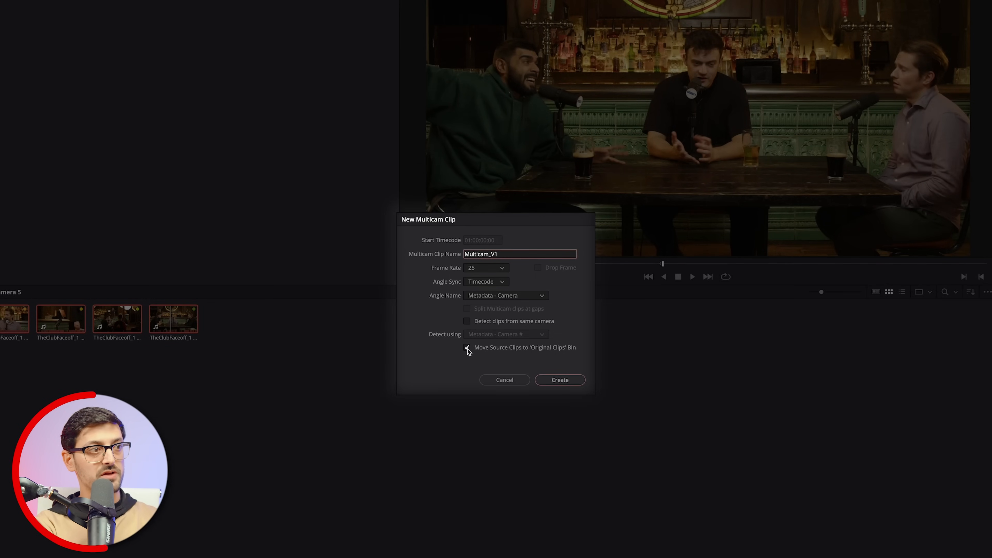
{"action": "left_click", "coordinate": [467, 347]}
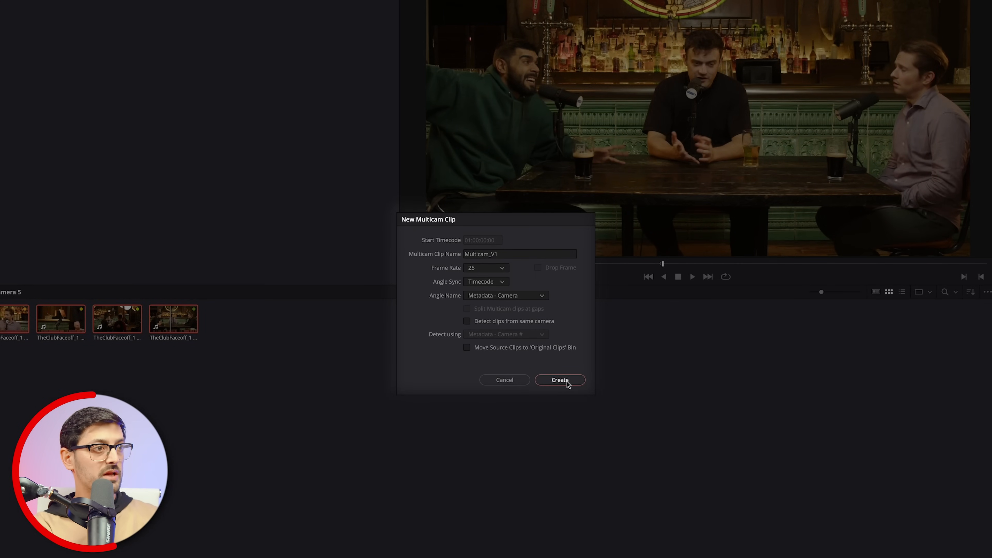
{"action": "left_click", "coordinate": [559, 379]}
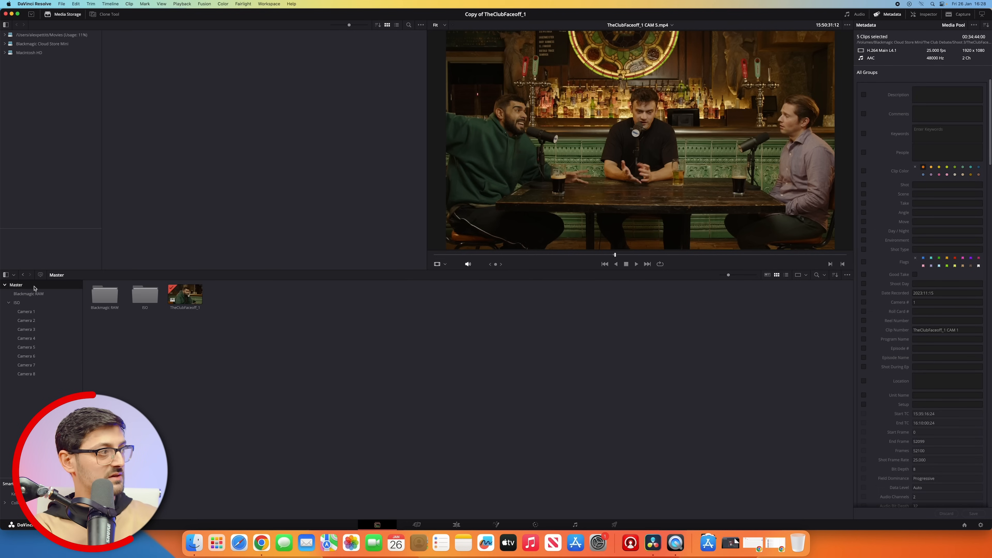
Add a Multicam bin in Master holding the Multicam_V1 clip and select that clip.
{"action": "right_click", "coordinate": [146, 335]}
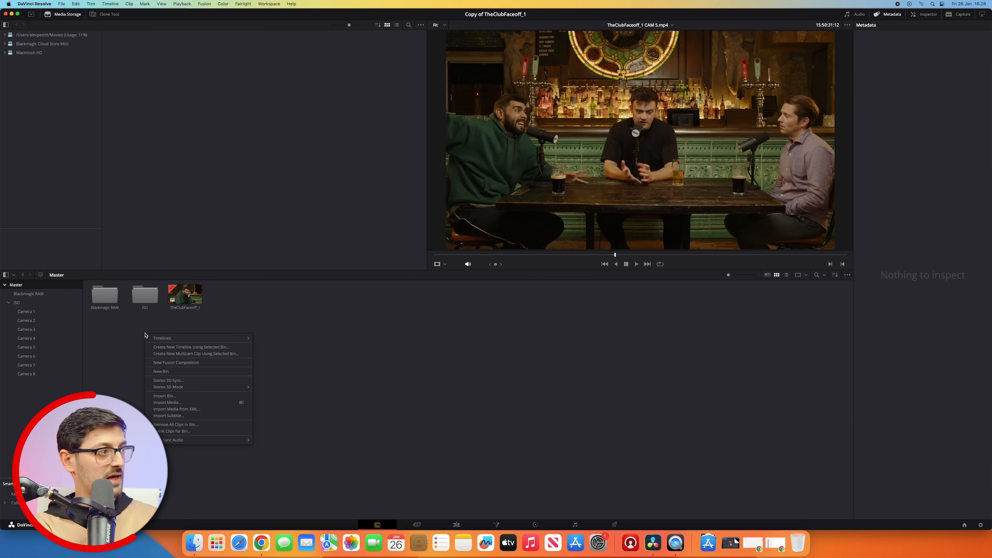
{"action": "mouse_move", "coordinate": [177, 371]}
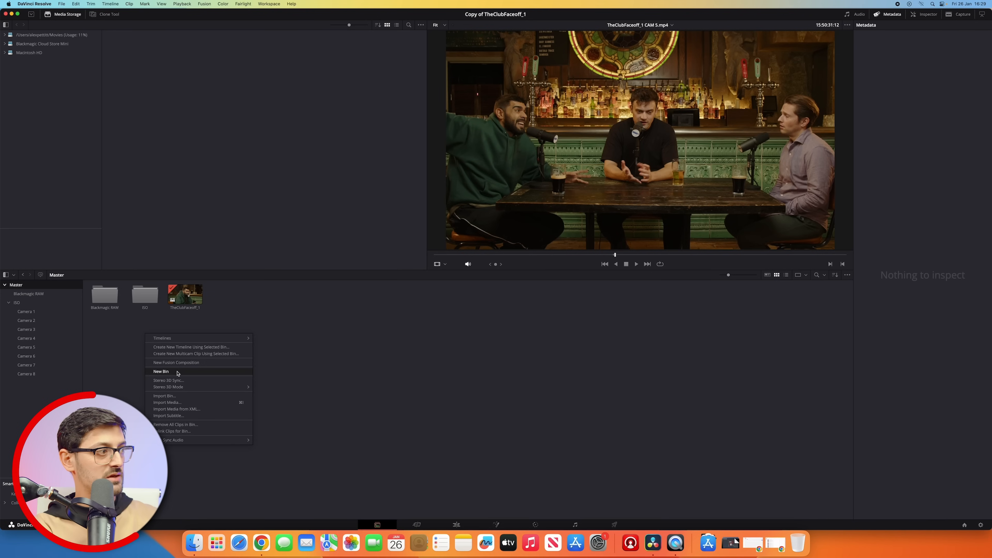
{"action": "left_click", "coordinate": [161, 371]}
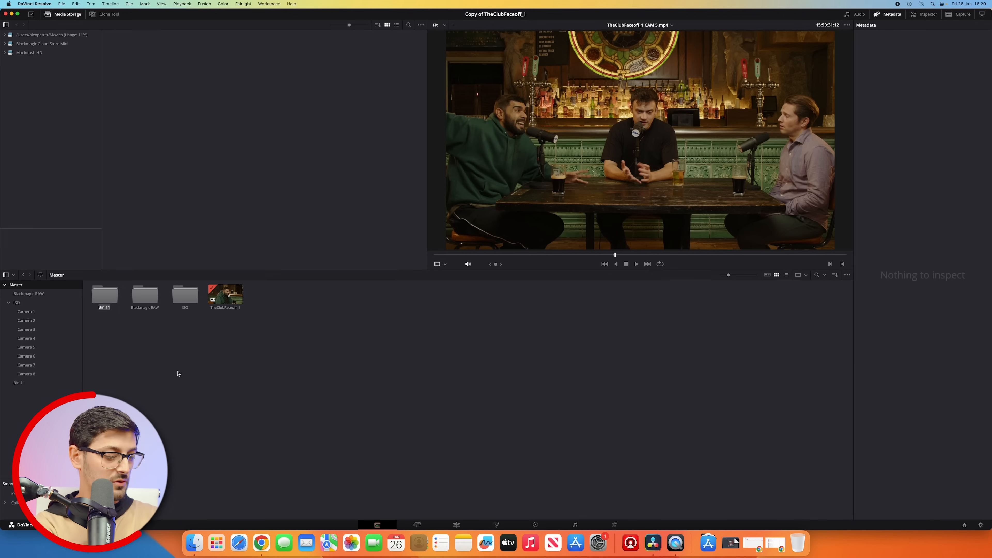
{"action": "type", "text": "Multicam"}
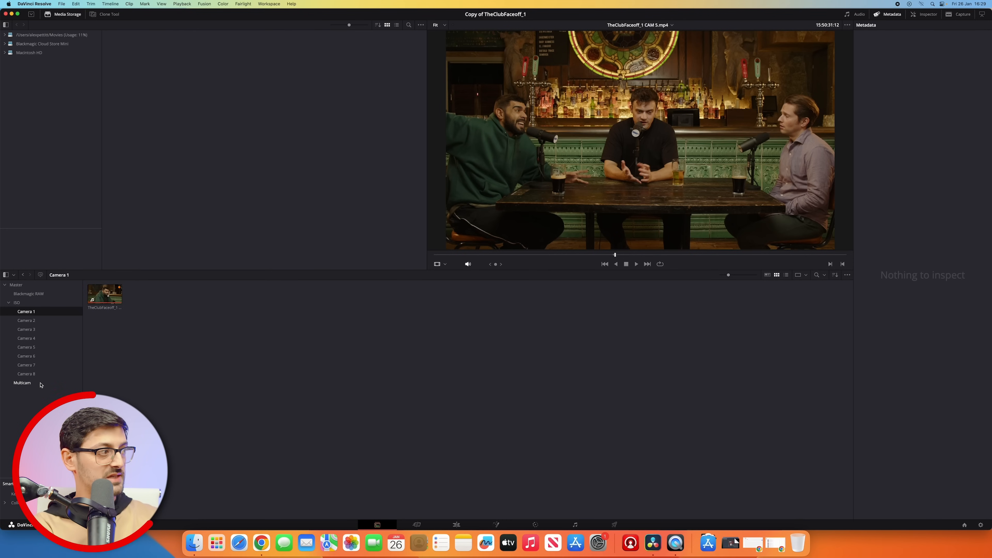
{"action": "left_click", "coordinate": [22, 383]}
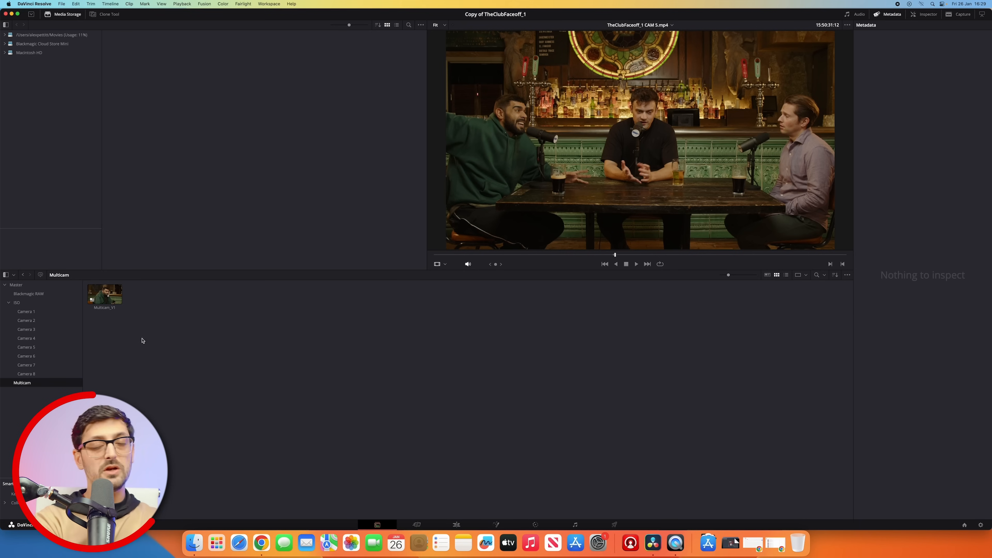
{"action": "left_click", "coordinate": [104, 294]}
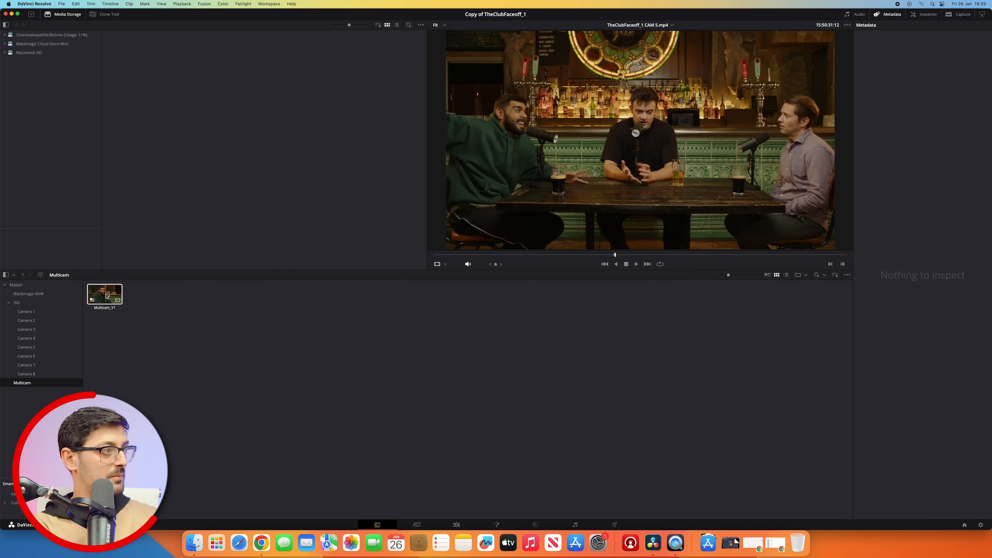
Open Multicam_V1 in its own Edit page timeline showing the stacked camera tracks.
{"action": "right_click", "coordinate": [104, 294]}
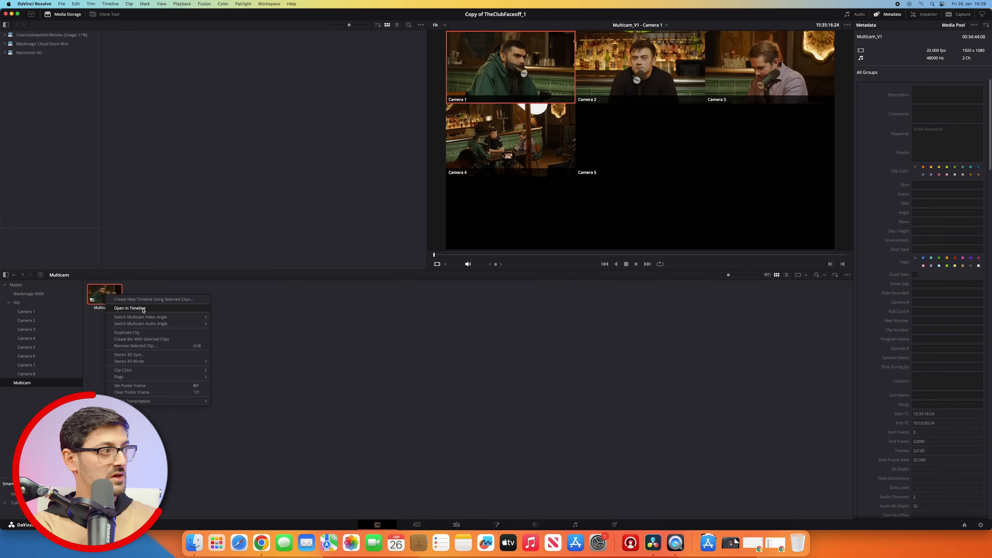
{"action": "left_click", "coordinate": [130, 309]}
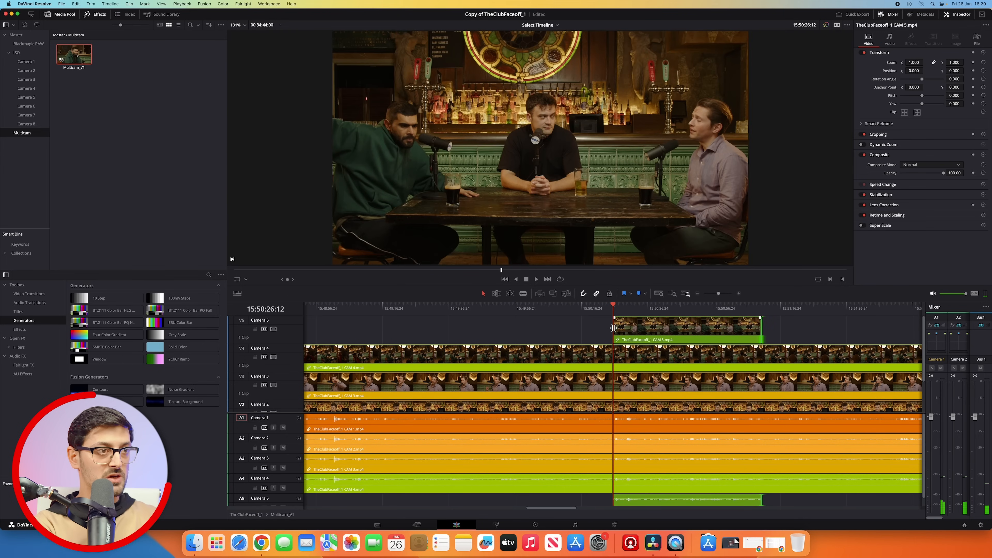
{"action": "left_click_drag", "start_coordinate": [614, 329], "coordinate": [579, 329]}
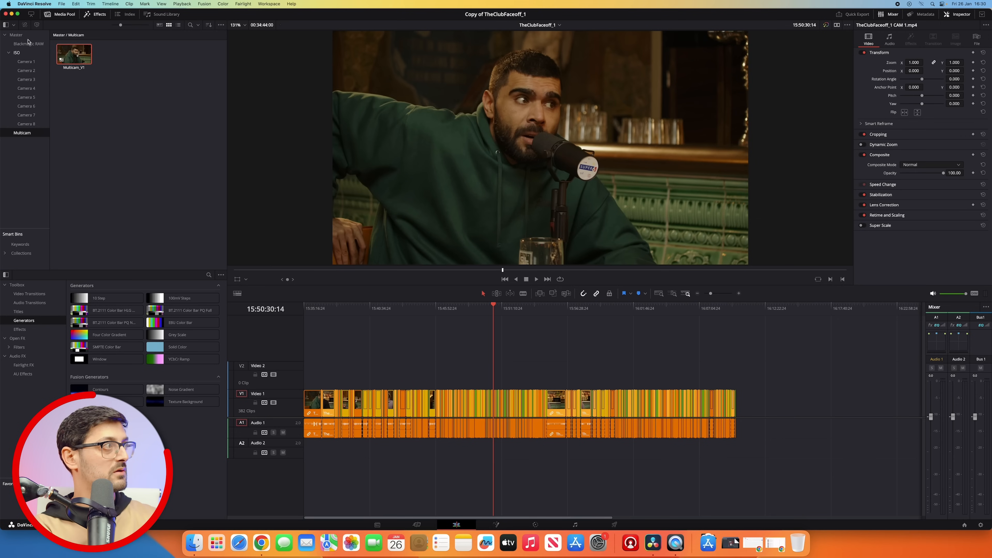
Show the Master bin contents with the Multicam folder beside the camera folders.
{"action": "left_click", "coordinate": [15, 34]}
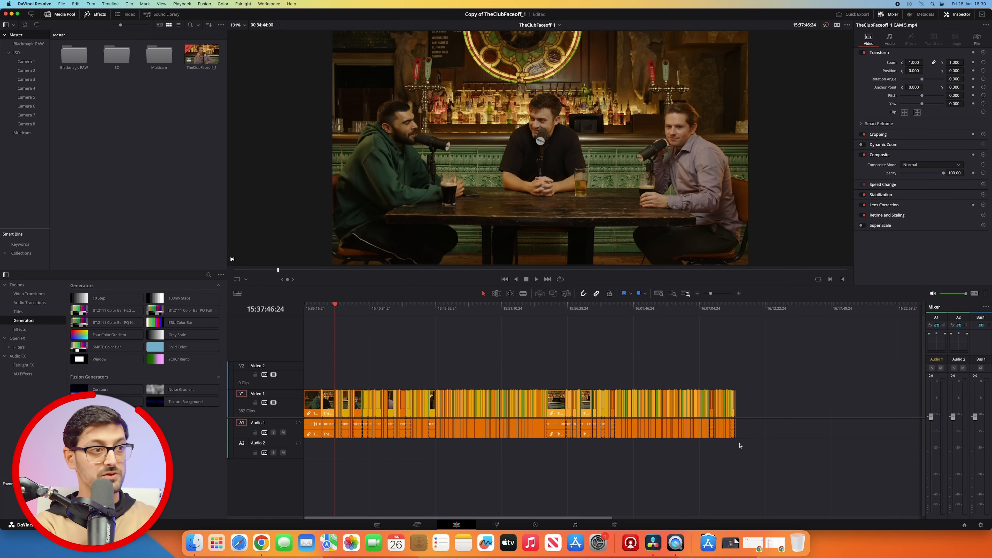
{"action": "mouse_move", "coordinate": [742, 447]}
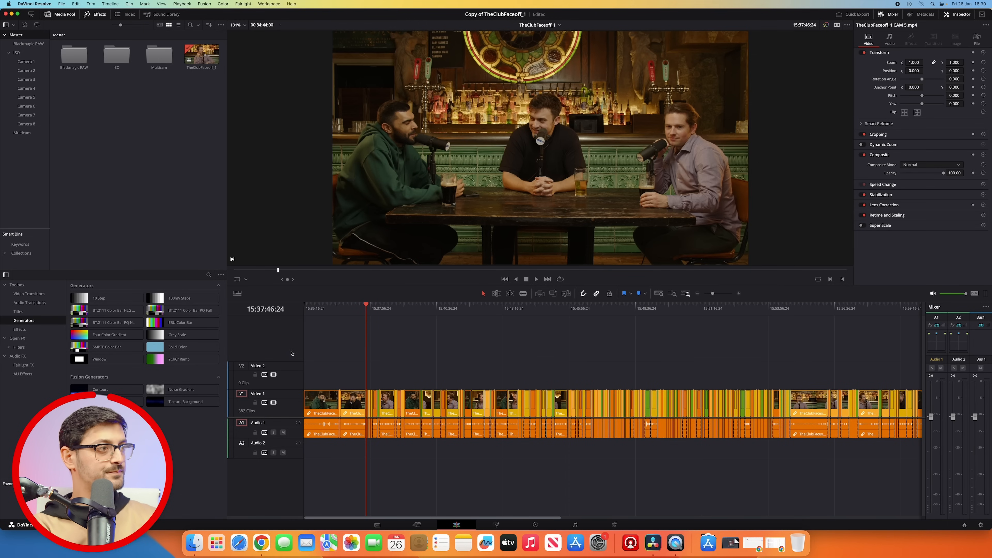
{"action": "mouse_move", "coordinate": [324, 343]}
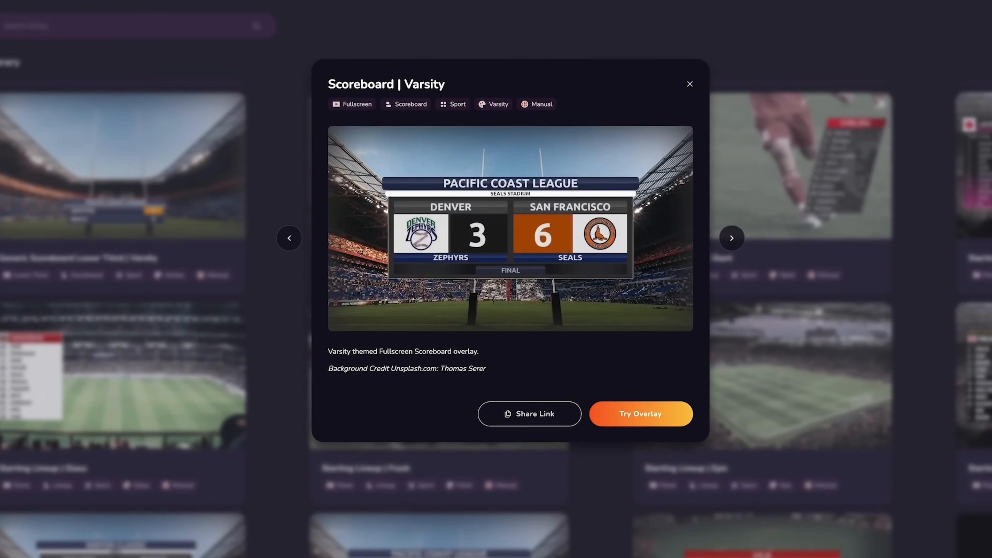
Browse overlays.uno previews, filter the library to timer overlays and tweak a primary colour hue.
{"action": "left_click", "coordinate": [732, 238]}
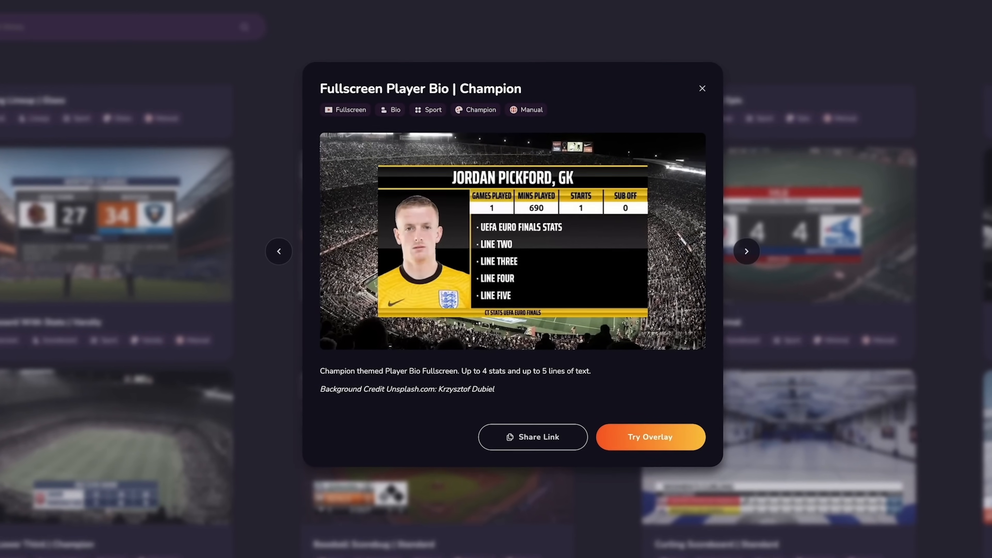
{"action": "left_click", "coordinate": [701, 88]}
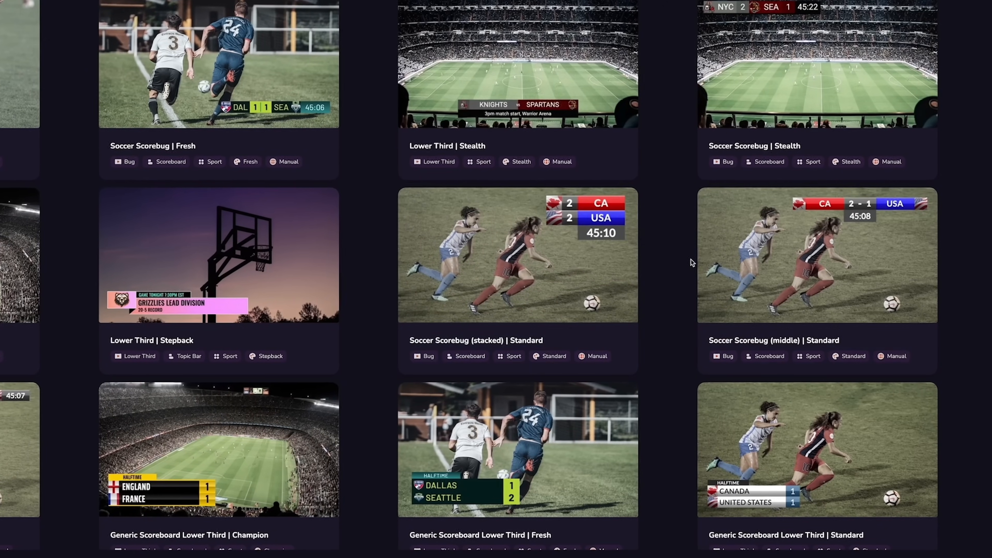
{"action": "scroll", "scroll_direction": "down", "scroll_amount": 3}
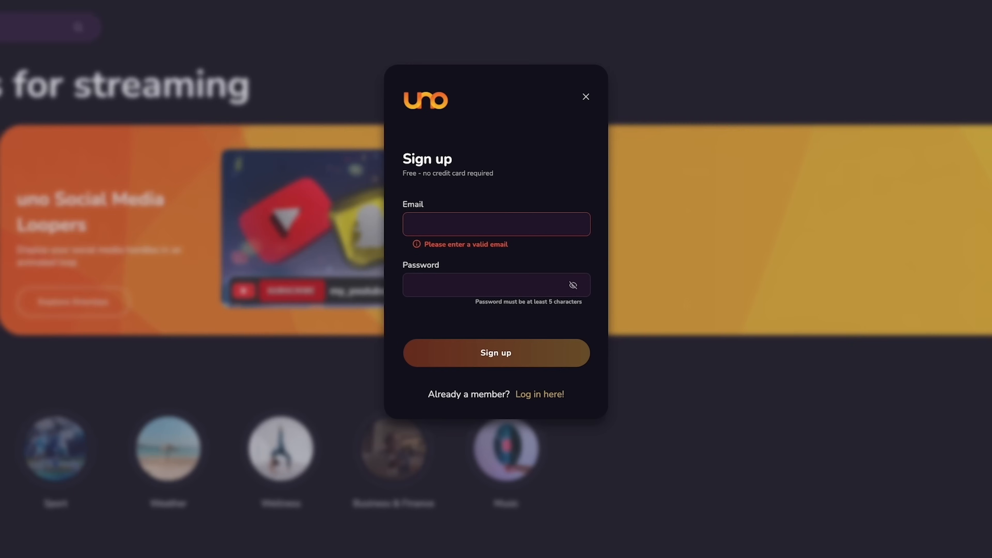
{"action": "left_click", "coordinate": [584, 96]}
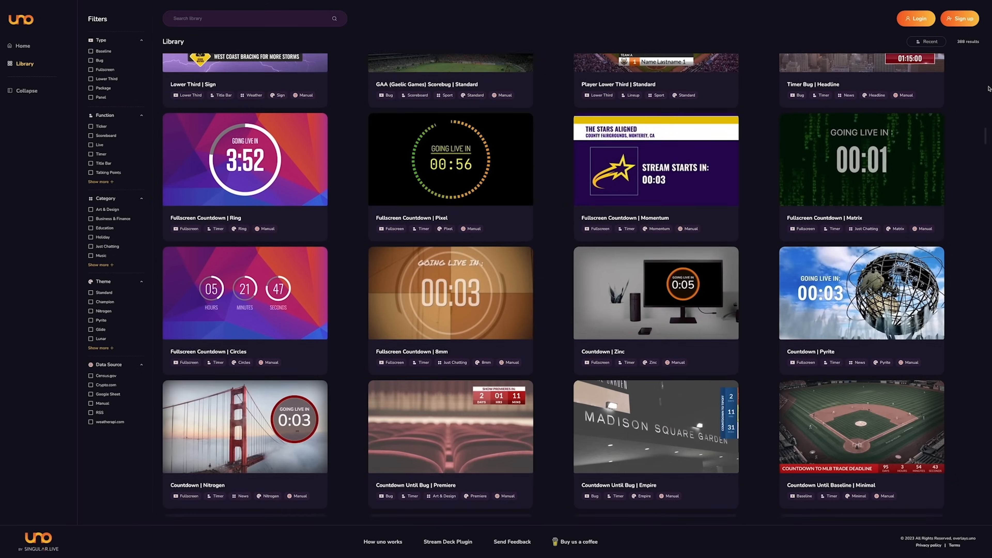
{"action": "scroll", "scroll_direction": "down", "scroll_amount": 3}
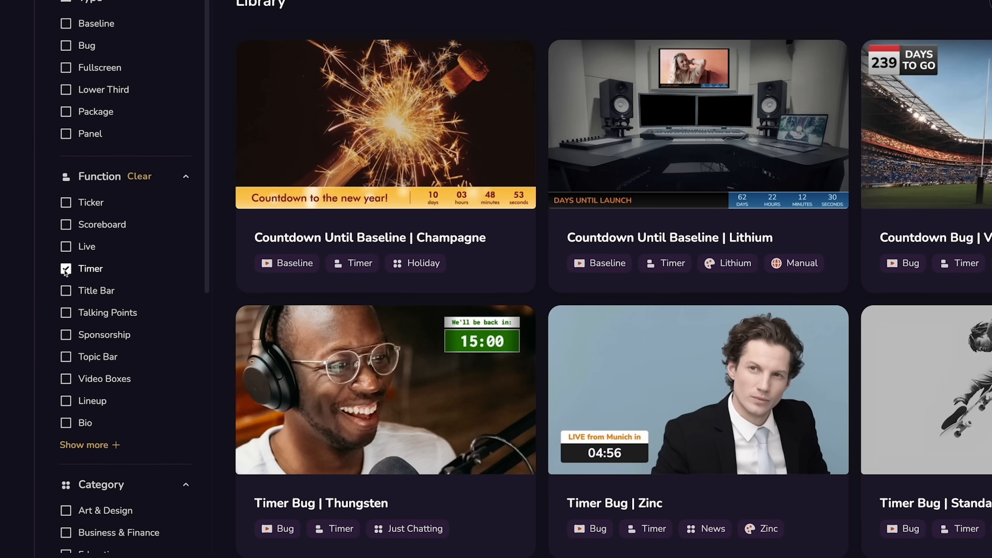
{"action": "left_click", "coordinate": [66, 312]}
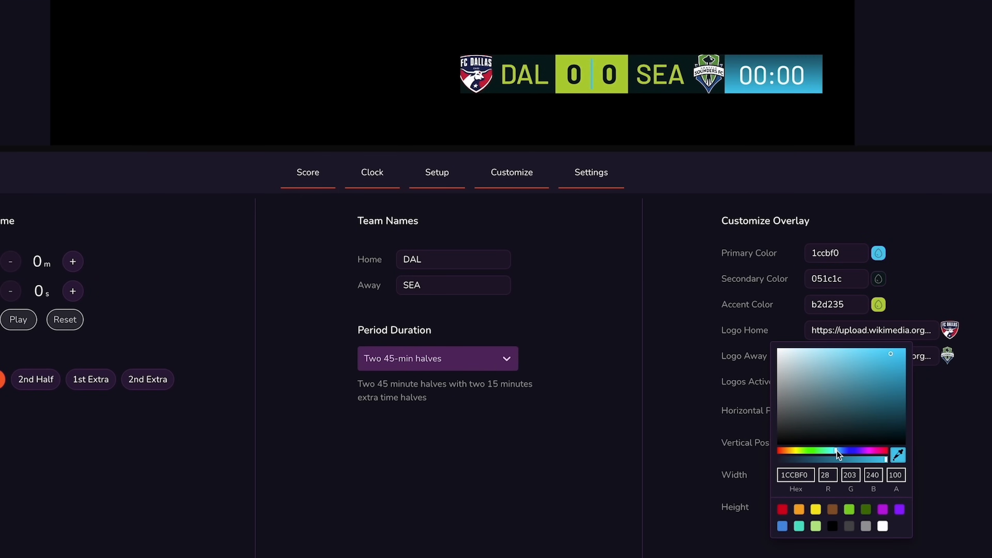
{"action": "left_click_drag", "start_coordinate": [837, 454], "coordinate": [847, 454]}
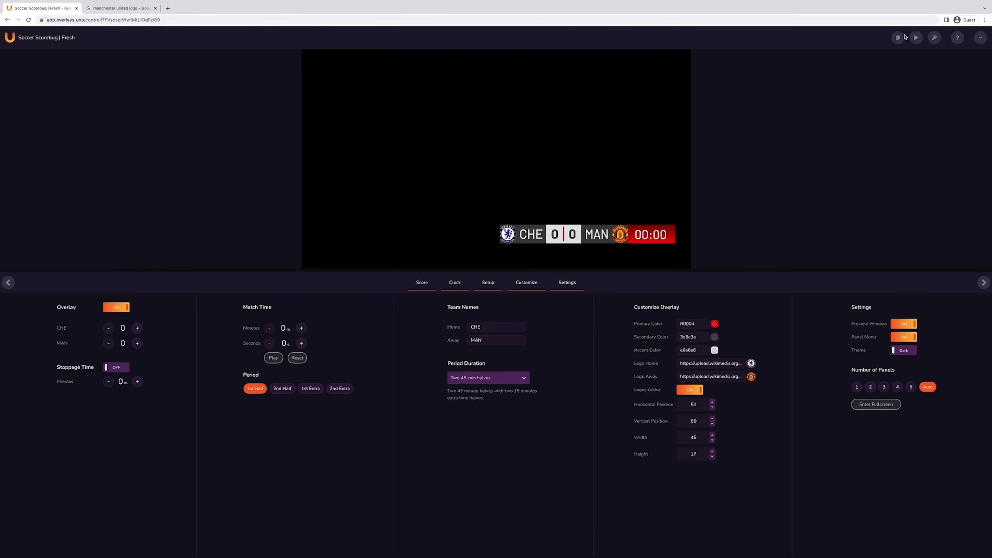
{"action": "left_click", "coordinate": [896, 37]}
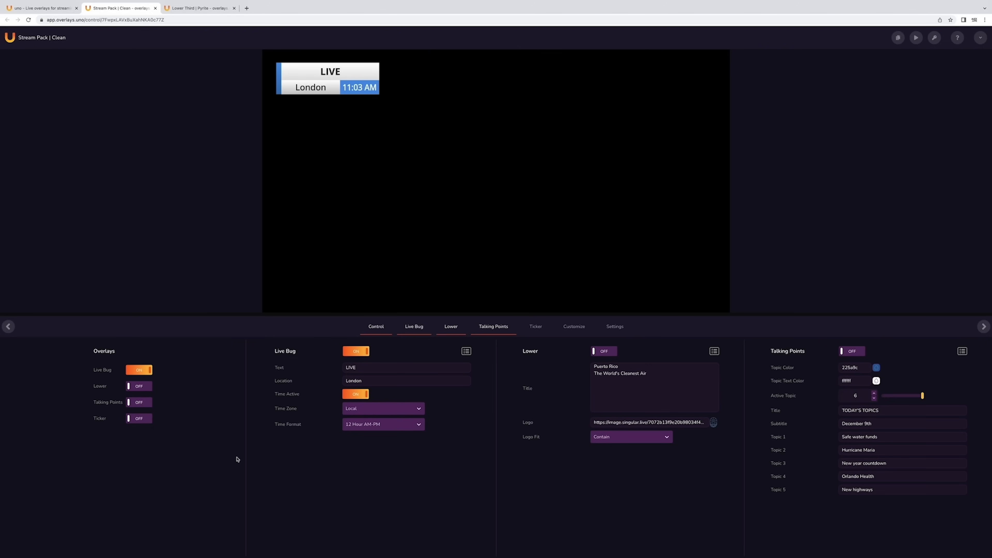
Turn on the Lower third, Talking Points and Ticker overlays in the Stream Pack control page.
{"action": "left_click", "coordinate": [138, 386]}
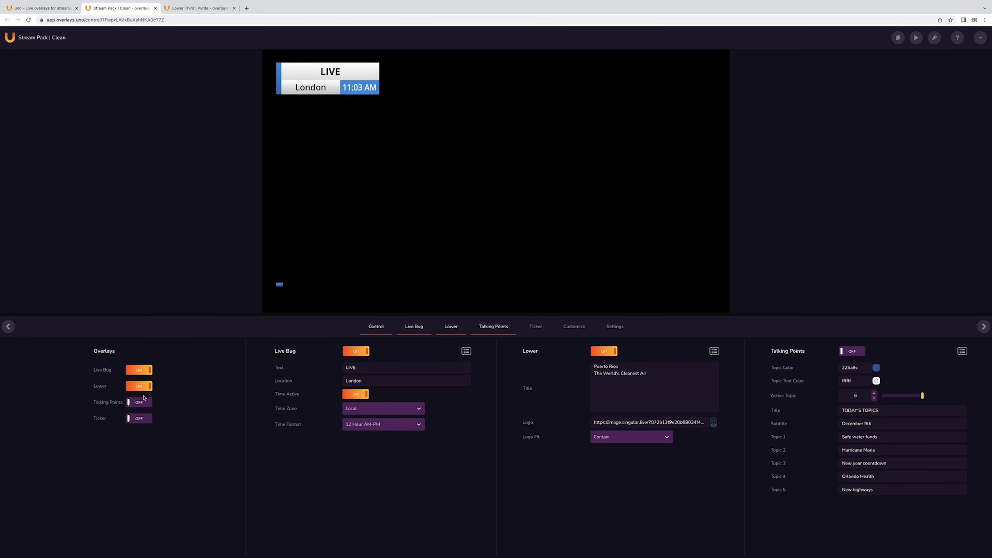
{"action": "left_click", "coordinate": [138, 401]}
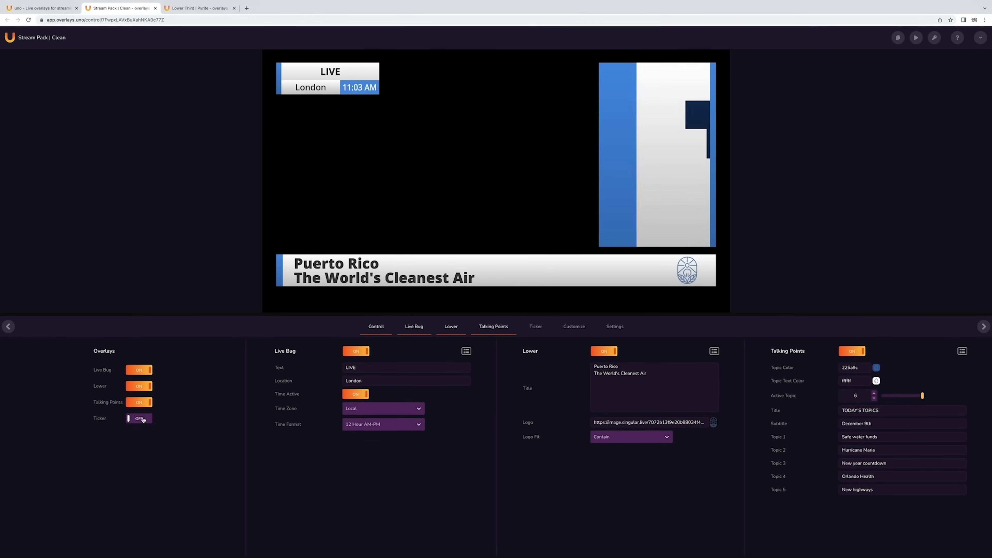
{"action": "left_click", "coordinate": [138, 418]}
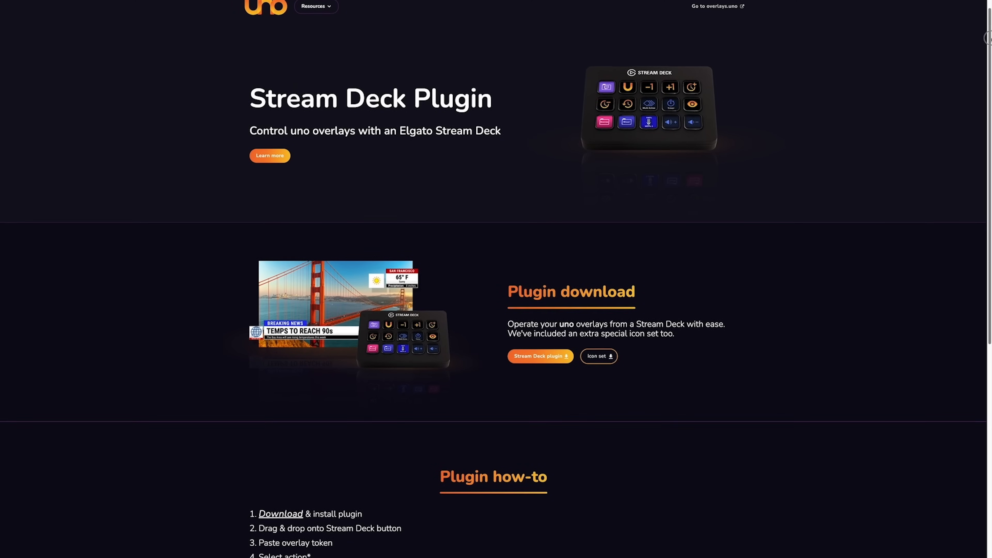
{"action": "scroll", "scroll_direction": "down", "scroll_amount": 3}
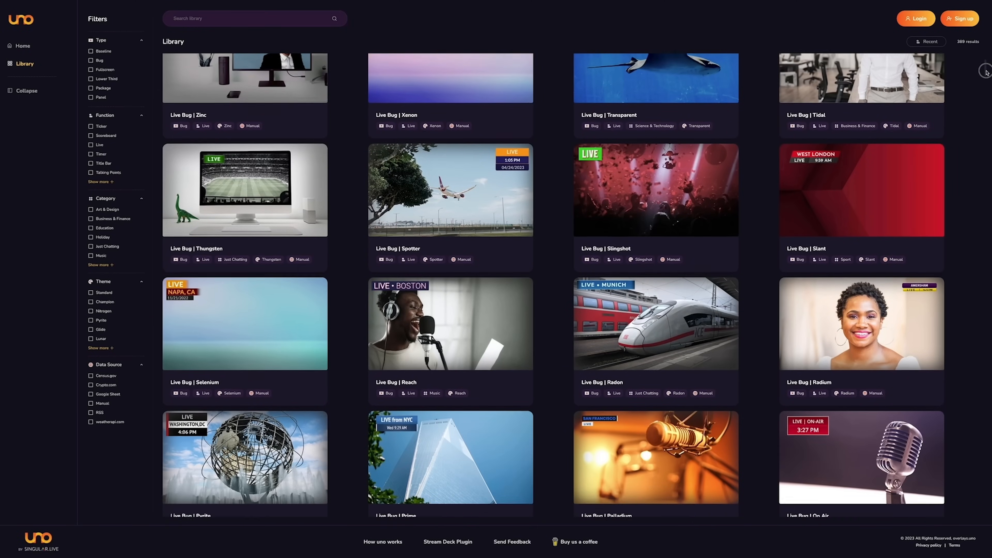
{"action": "scroll", "scroll_direction": "down", "scroll_amount": 3}
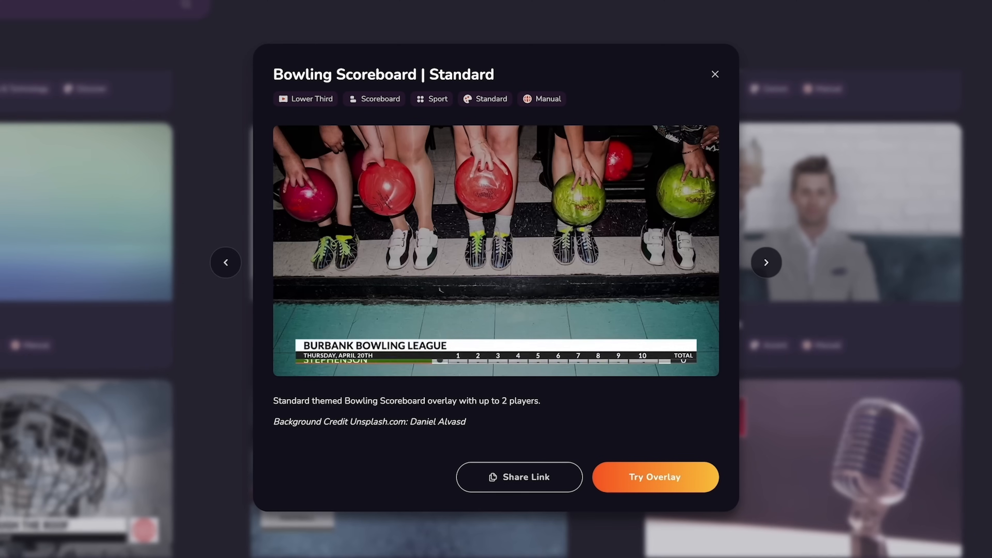
Step through more library overlays and enter the text 'I love UNO! Please'.
{"action": "left_click", "coordinate": [765, 262]}
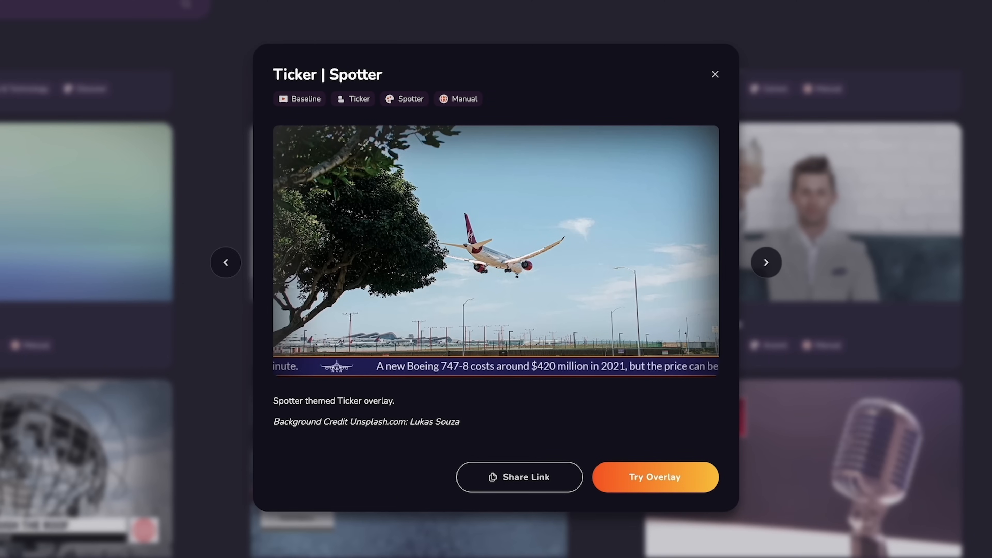
{"action": "left_click", "coordinate": [766, 262]}
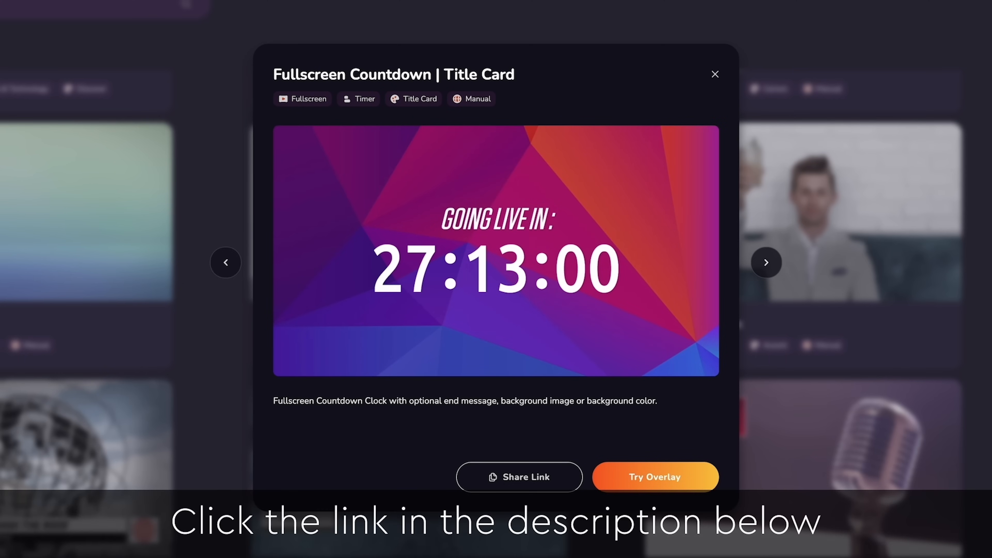
{"action": "left_click", "coordinate": [765, 262]}
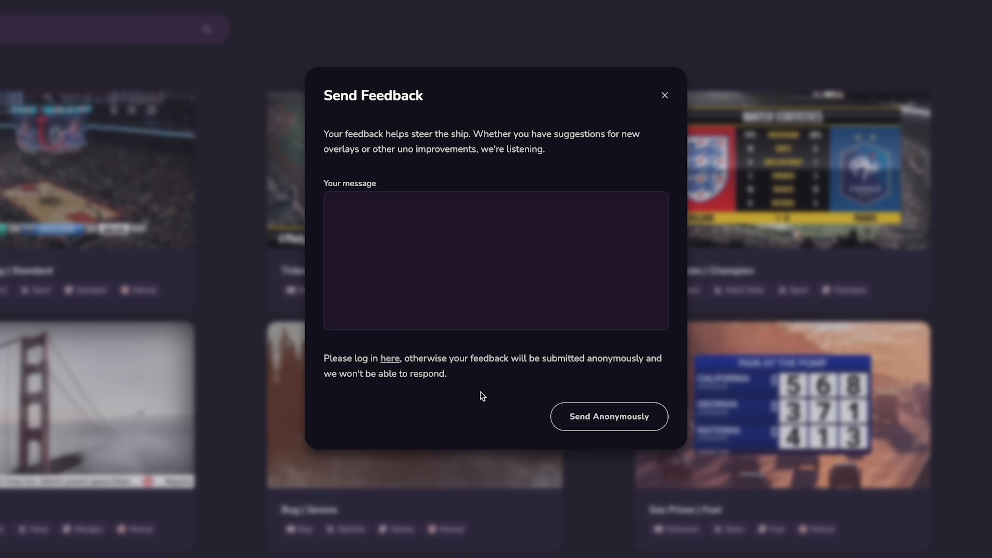
{"action": "type", "text": "I love UNO! Please"}
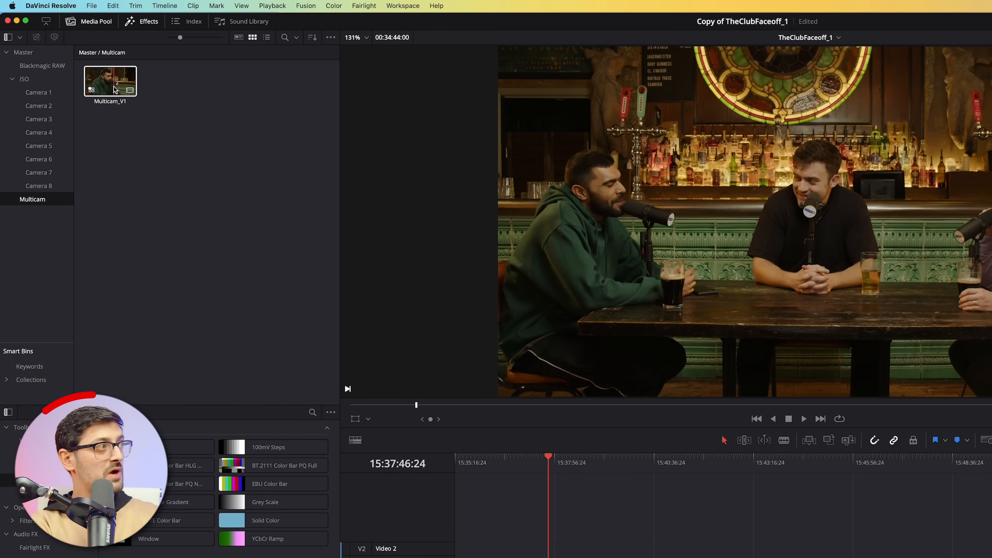
Review Multicam_V1's current video angle, then return to the Master bin with its three folders.
{"action": "right_click", "coordinate": [110, 81]}
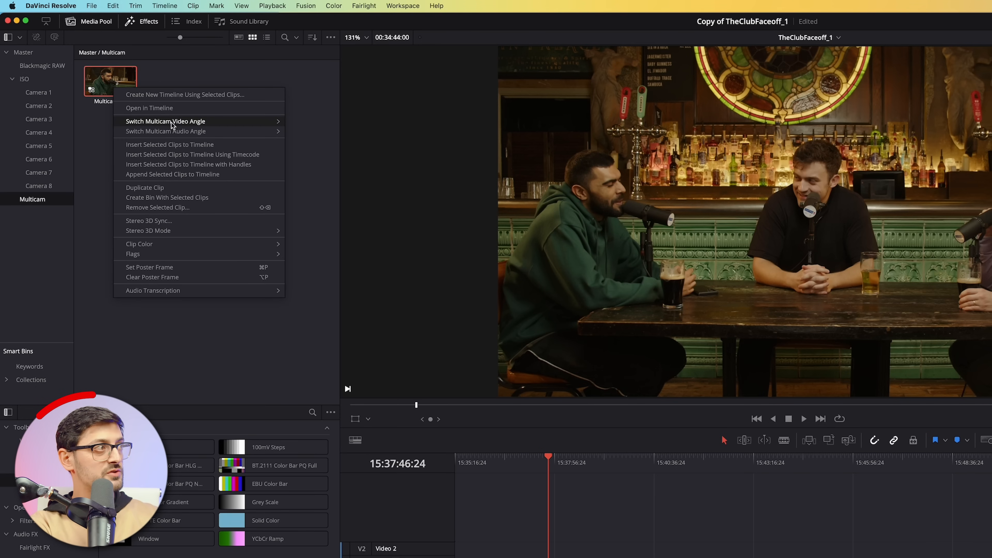
{"action": "mouse_move", "coordinate": [166, 121]}
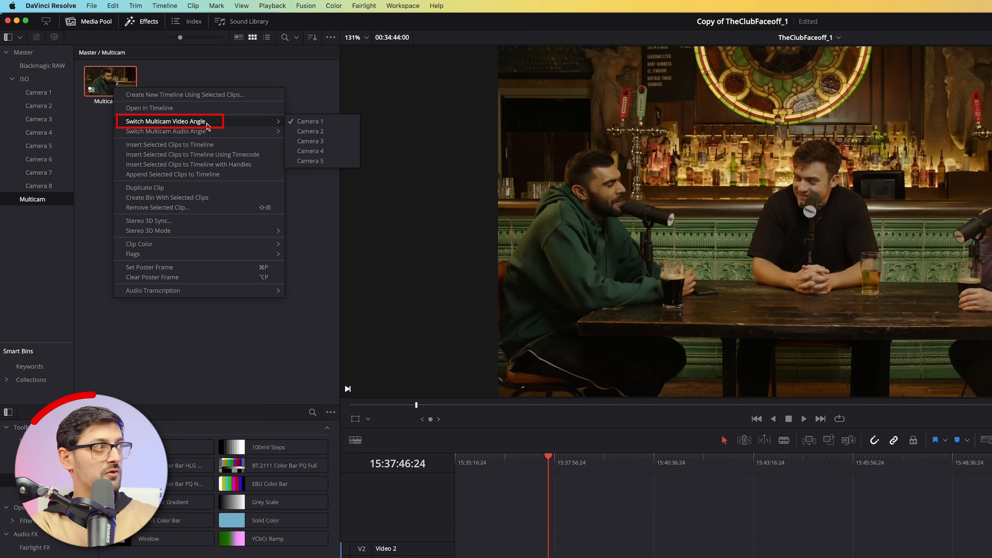
{"action": "mouse_move", "coordinate": [310, 122]}
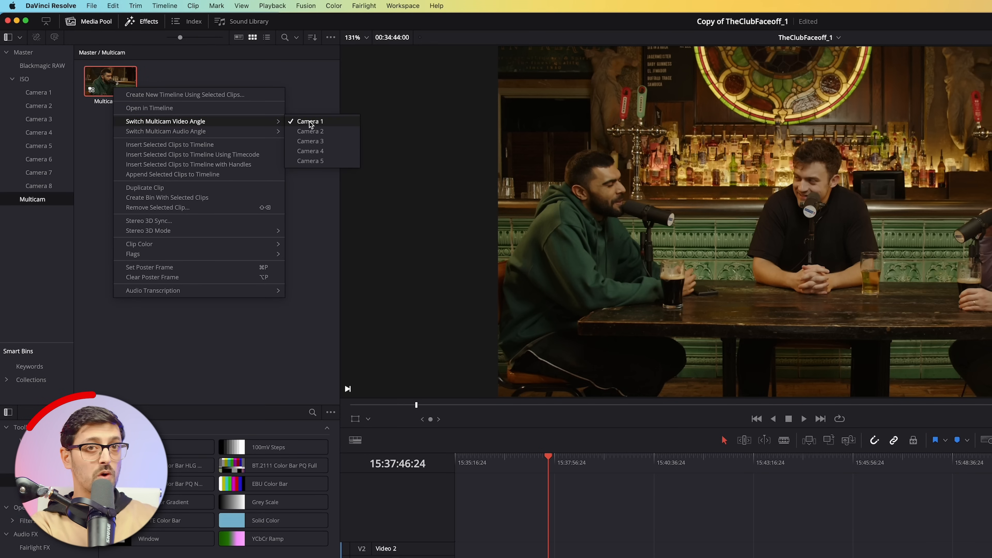
{"action": "mouse_move", "coordinate": [234, 130]}
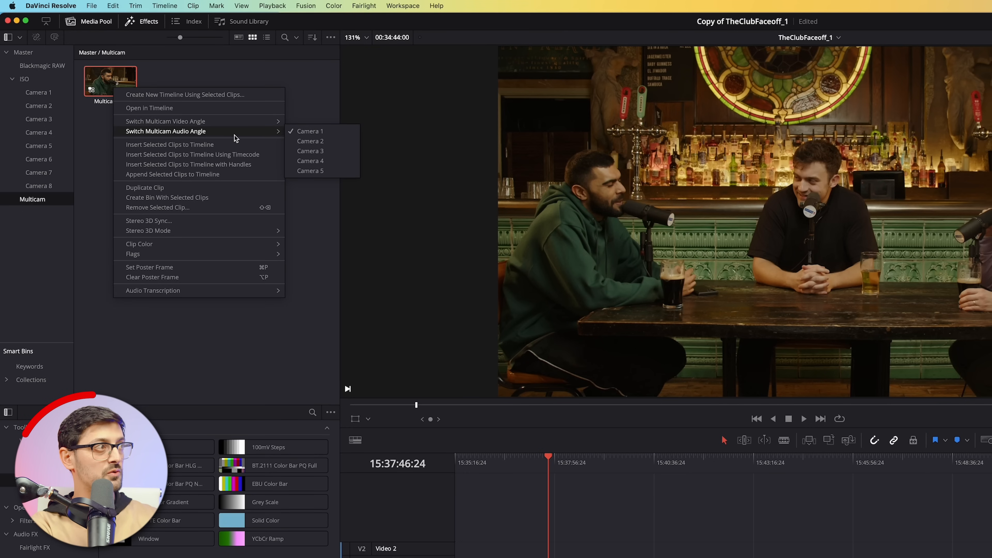
{"action": "mouse_move", "coordinate": [309, 130]}
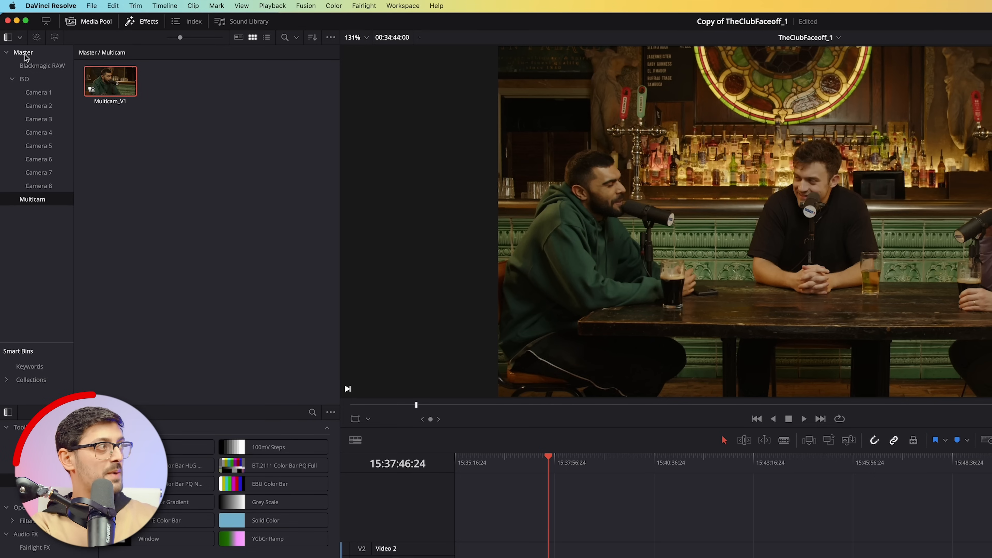
{"action": "left_click", "coordinate": [24, 51]}
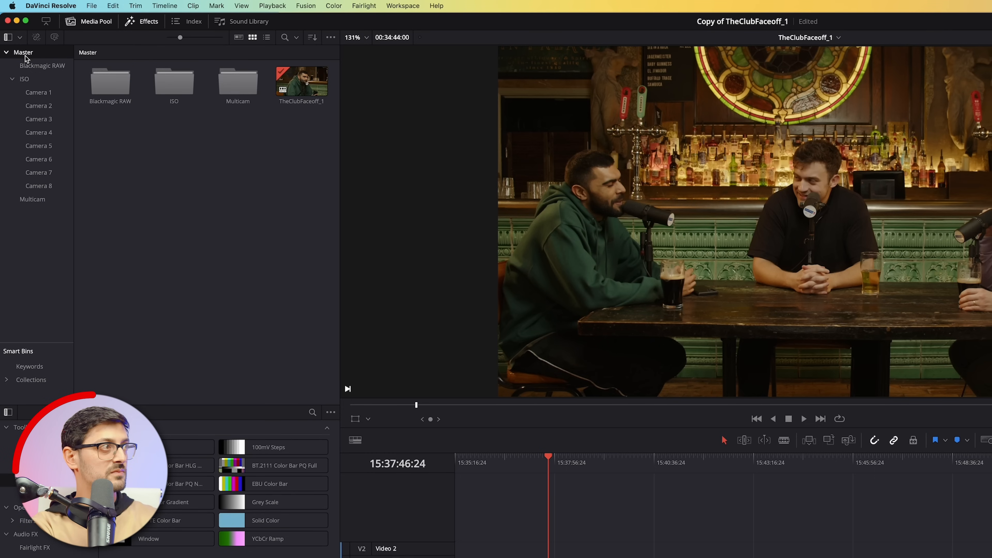
Select all orange clips in the timeline, then bring up options for the TheClubFaceoff_1 timeline.
{"action": "left_click", "coordinate": [165, 6]}
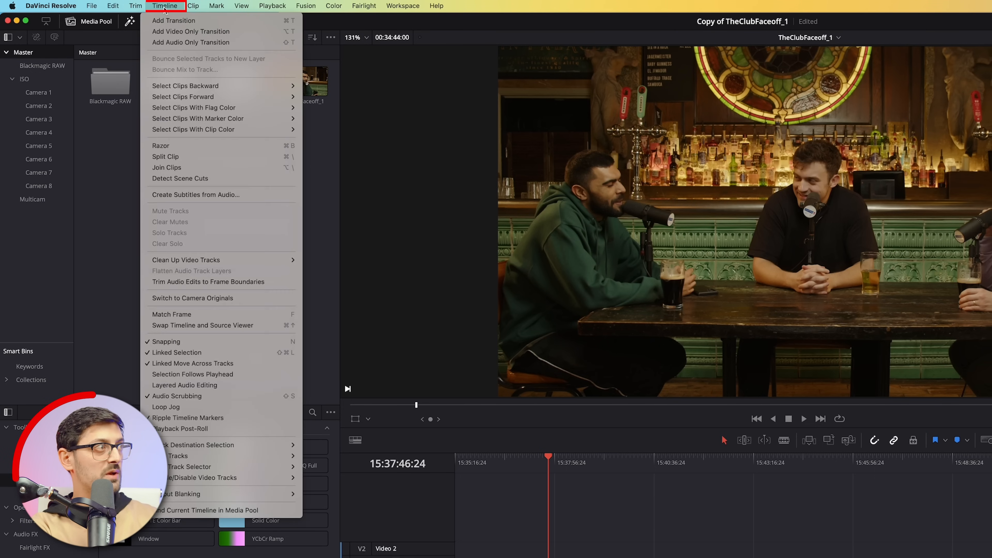
{"action": "mouse_move", "coordinate": [192, 129]}
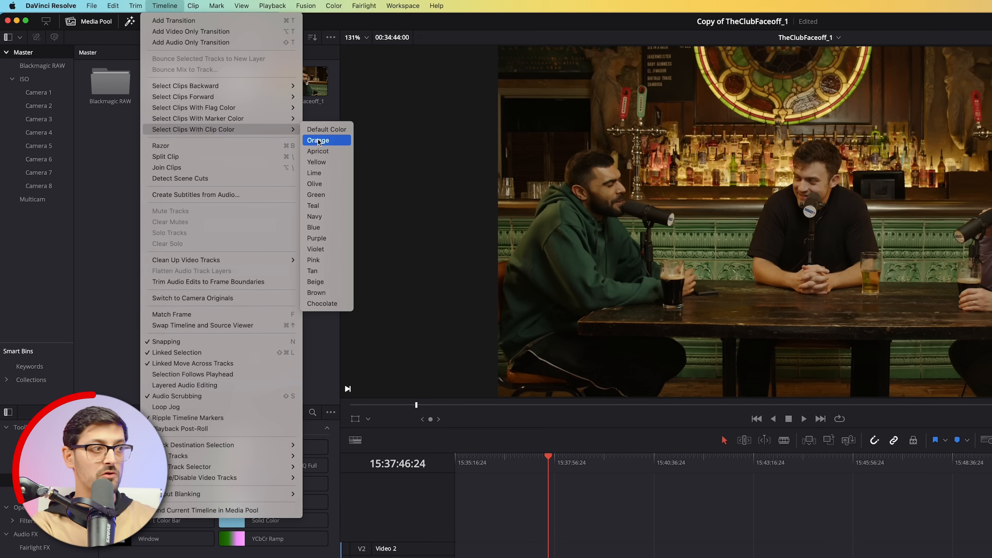
{"action": "left_click", "coordinate": [318, 140]}
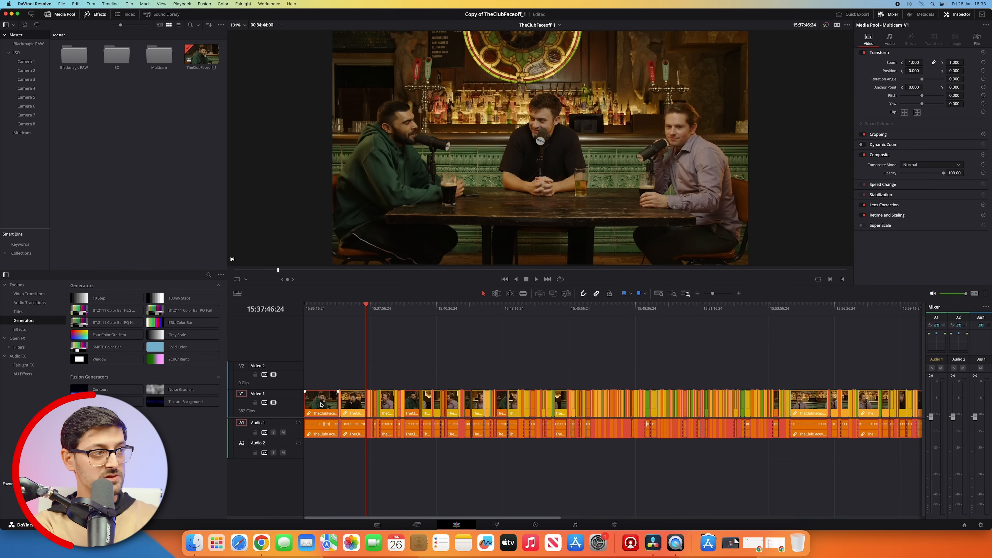
{"action": "left_click", "coordinate": [322, 404]}
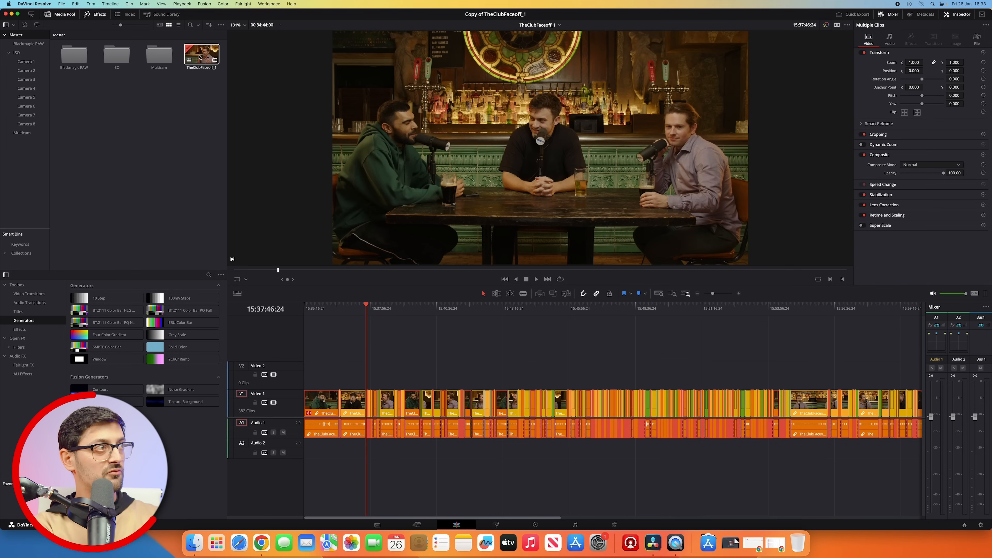
{"action": "right_click", "coordinate": [201, 55]}
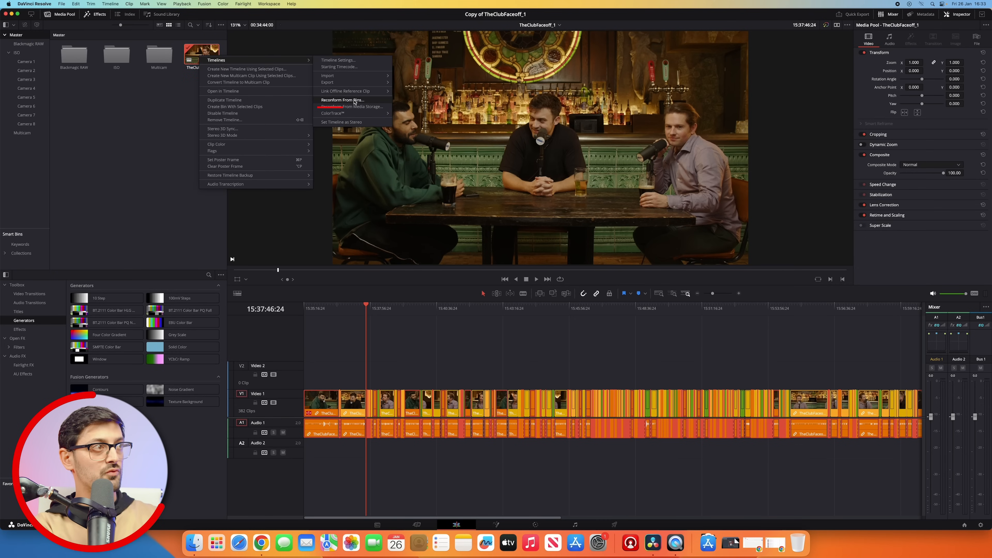
In Reconform From Bins, limit the conform to Selected Clips with Conform Lock enabled afterwards.
{"action": "left_click", "coordinate": [342, 100]}
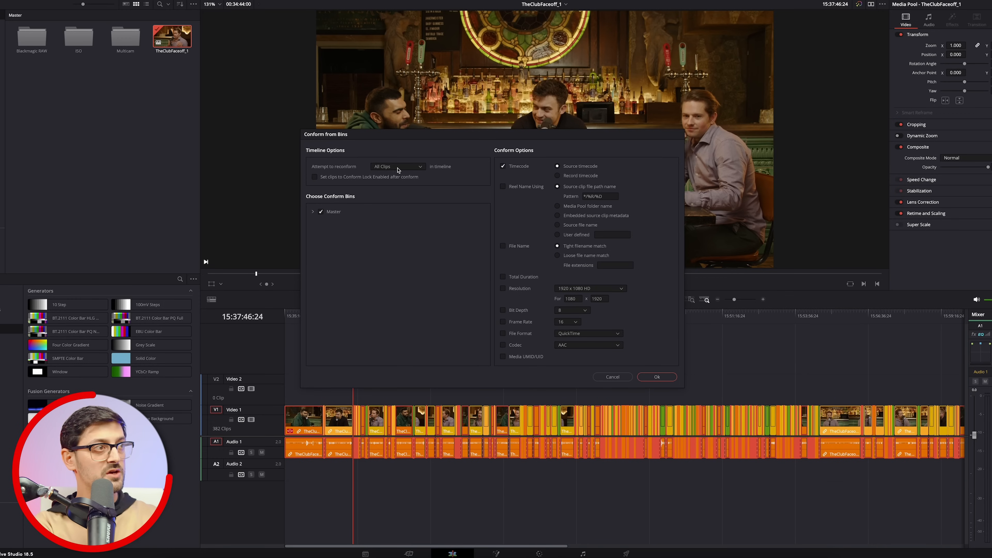
{"action": "left_click", "coordinate": [397, 166]}
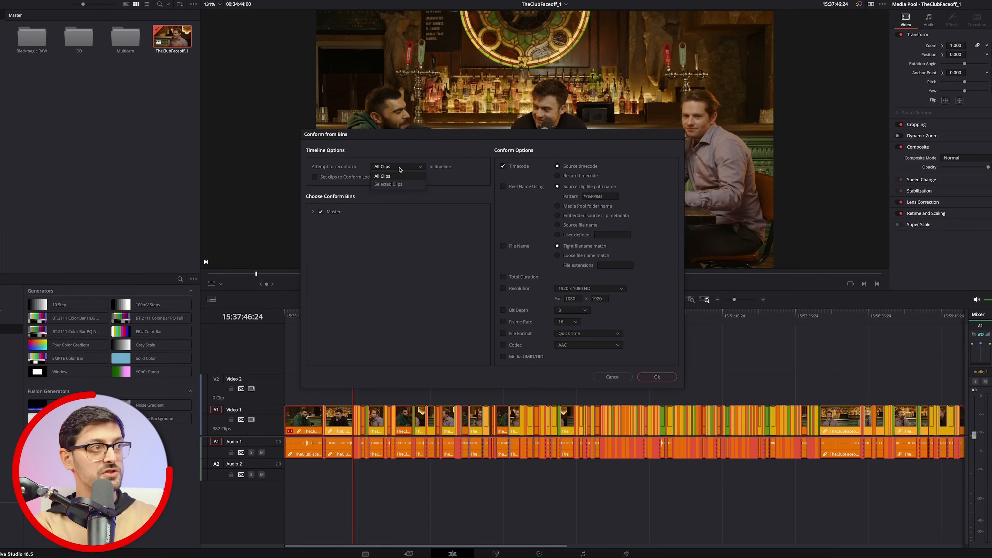
{"action": "left_click", "coordinate": [388, 184]}
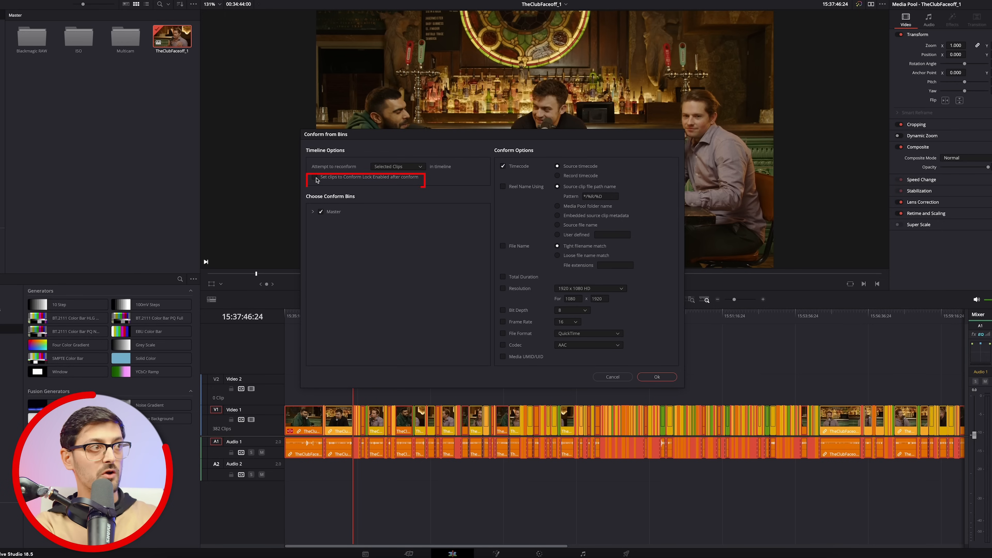
{"action": "left_click", "coordinate": [315, 177]}
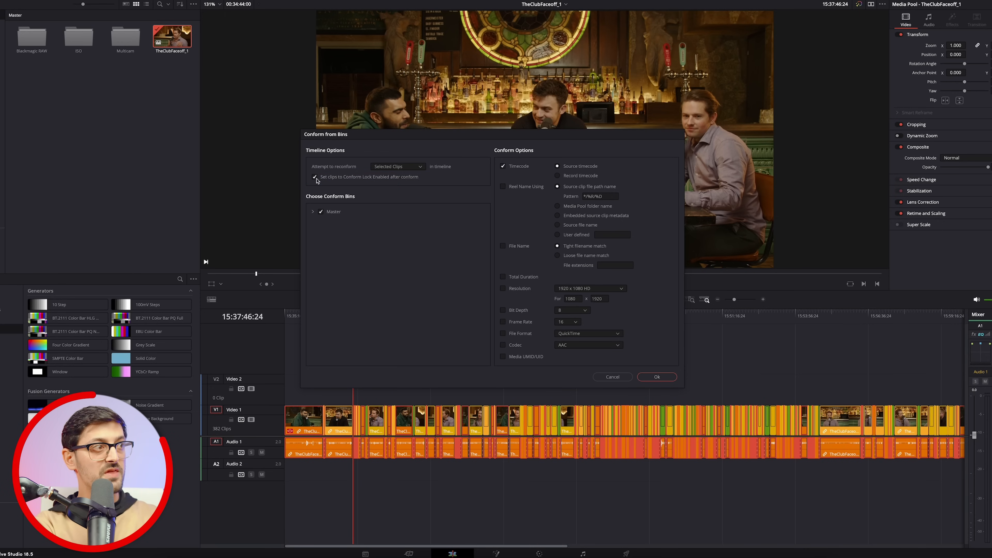
Restrict the source to the Multicam bin only (Master unticked) and run the reconform.
{"action": "left_click", "coordinate": [313, 211]}
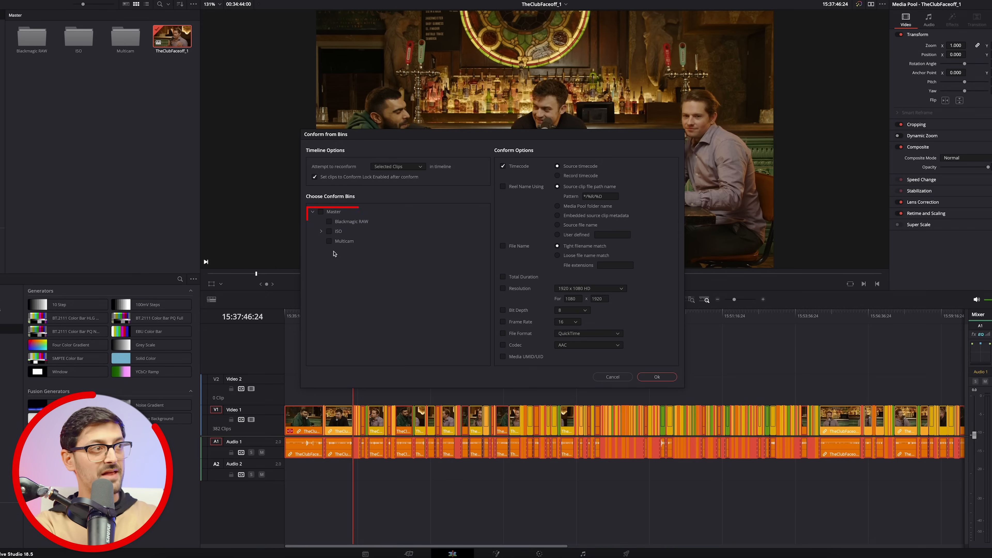
{"action": "left_click", "coordinate": [344, 241]}
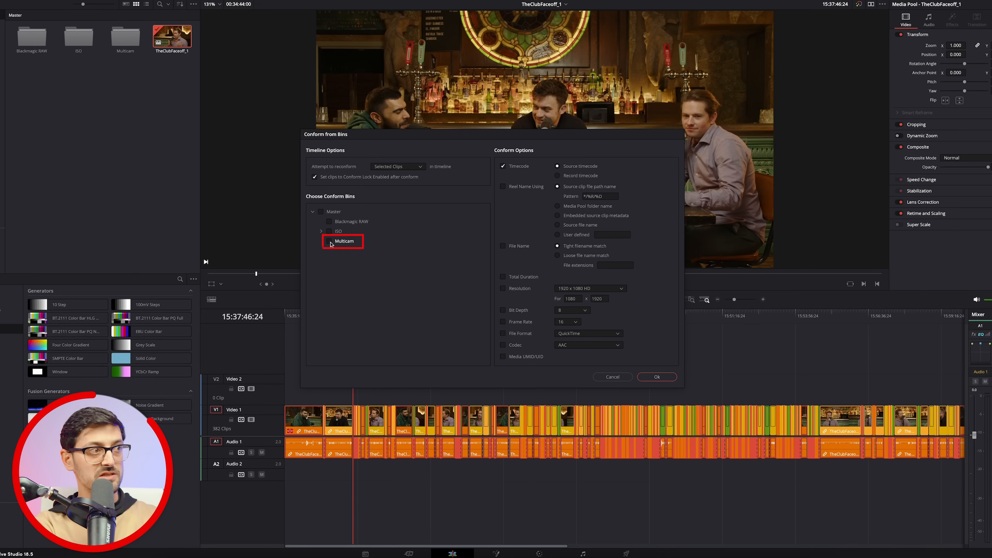
{"action": "left_click", "coordinate": [329, 241]}
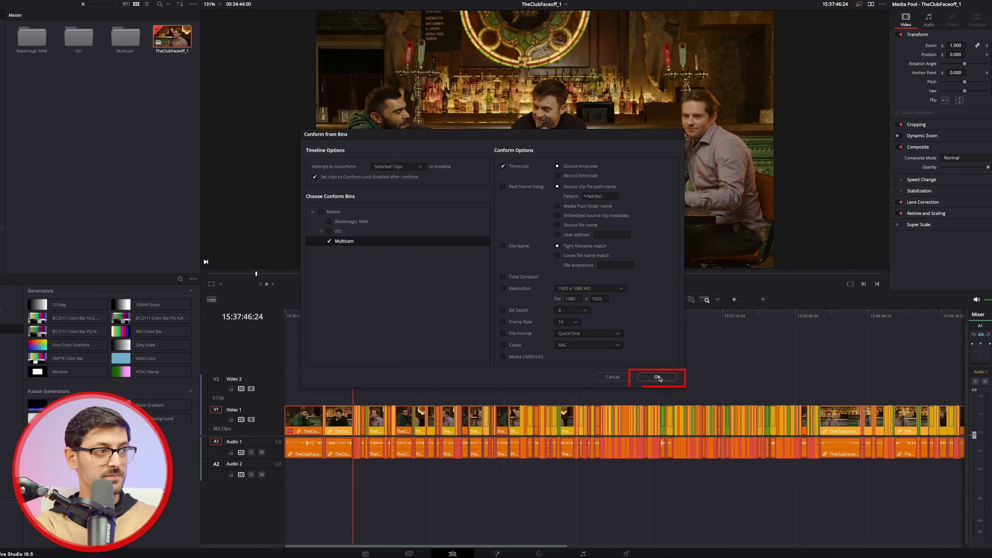
{"action": "left_click", "coordinate": [657, 377]}
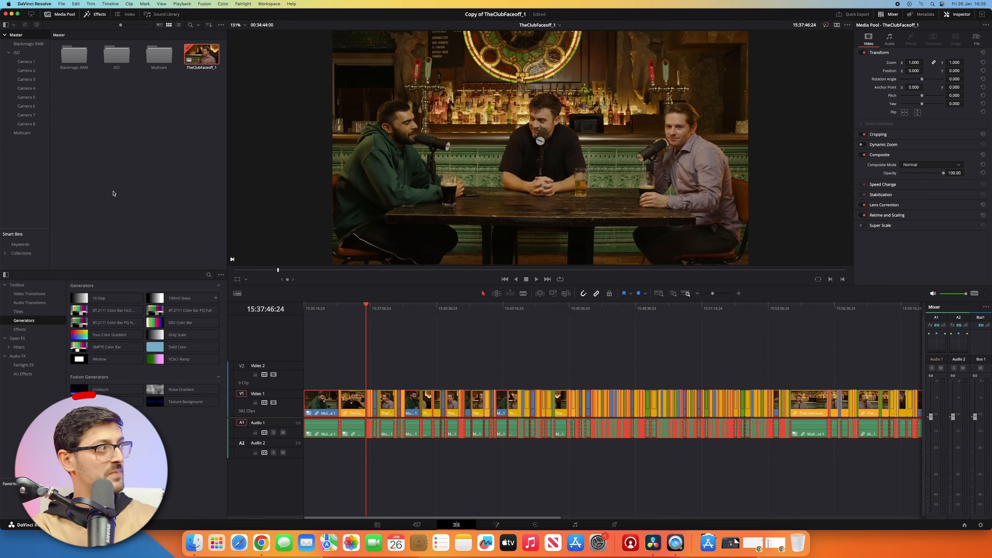
Set the multicam clip in the Multicam bin to video angle Camera 1.
{"action": "left_click", "coordinate": [22, 133]}
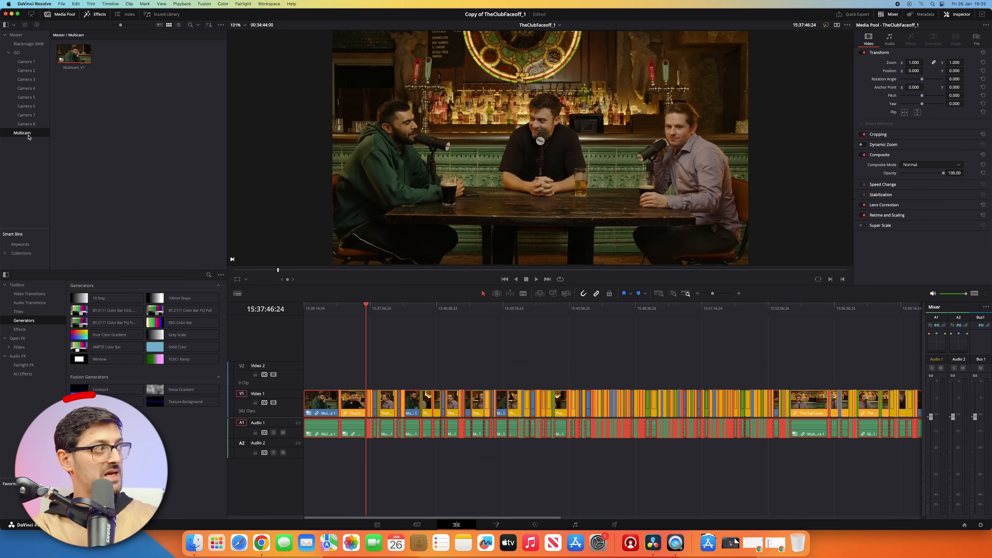
{"action": "left_click", "coordinate": [74, 54]}
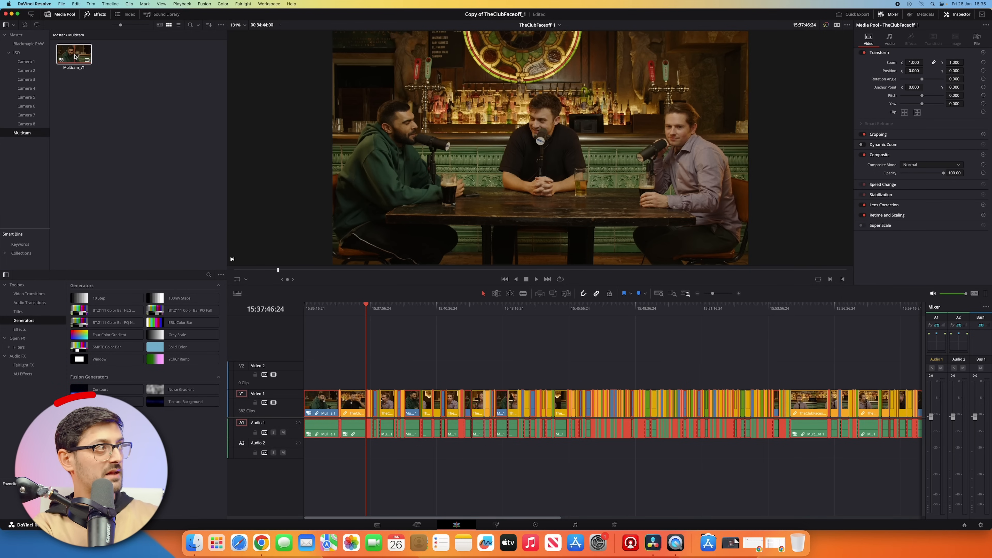
{"action": "right_click", "coordinate": [73, 56]}
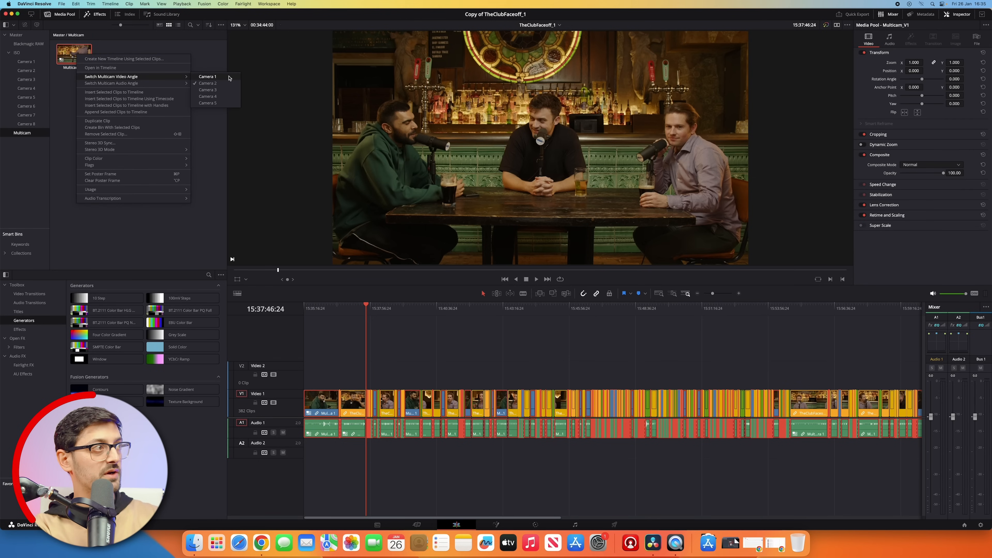
{"action": "left_click", "coordinate": [208, 76]}
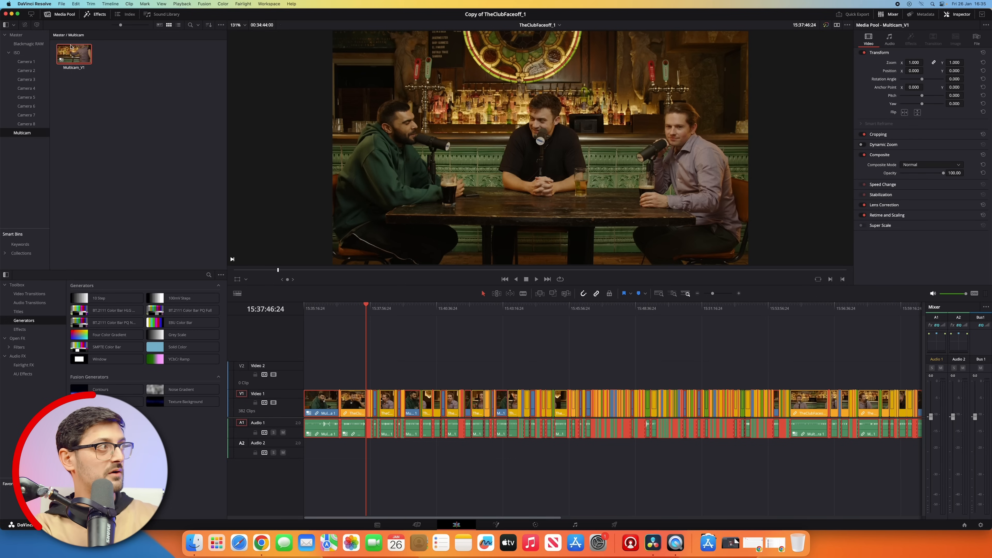
Select all apricot clips and reconform them from the Multicam bin.
{"action": "left_click", "coordinate": [110, 4]}
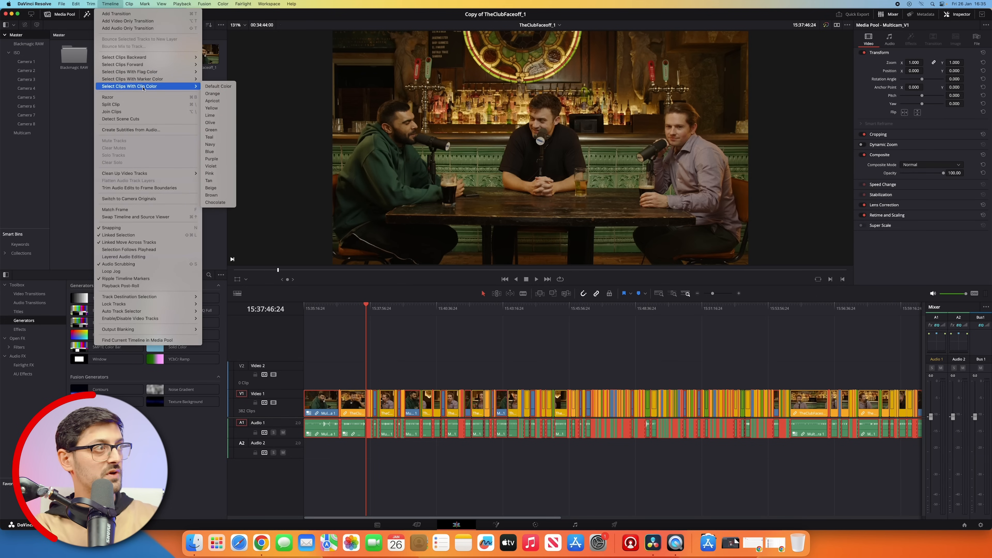
{"action": "mouse_move", "coordinate": [214, 100]}
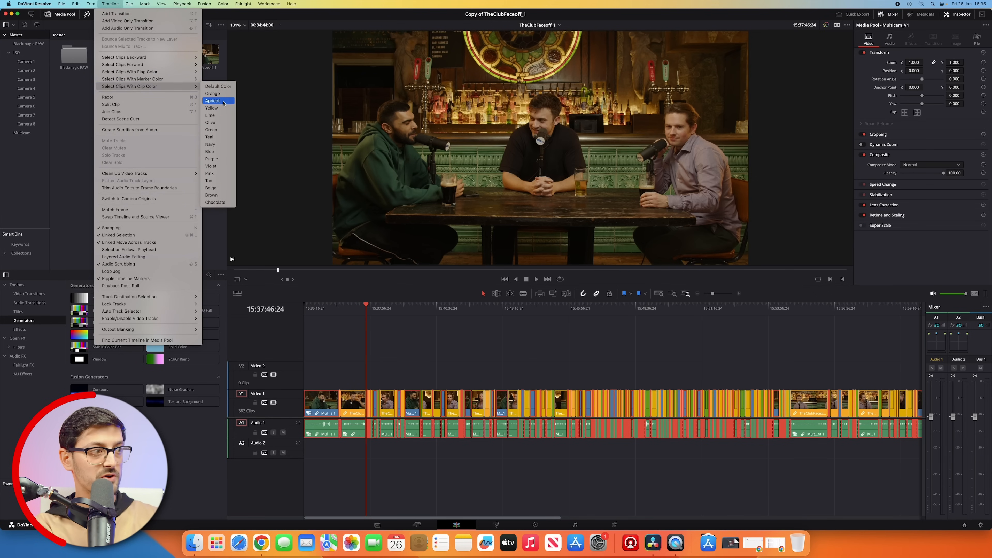
{"action": "left_click", "coordinate": [213, 101]}
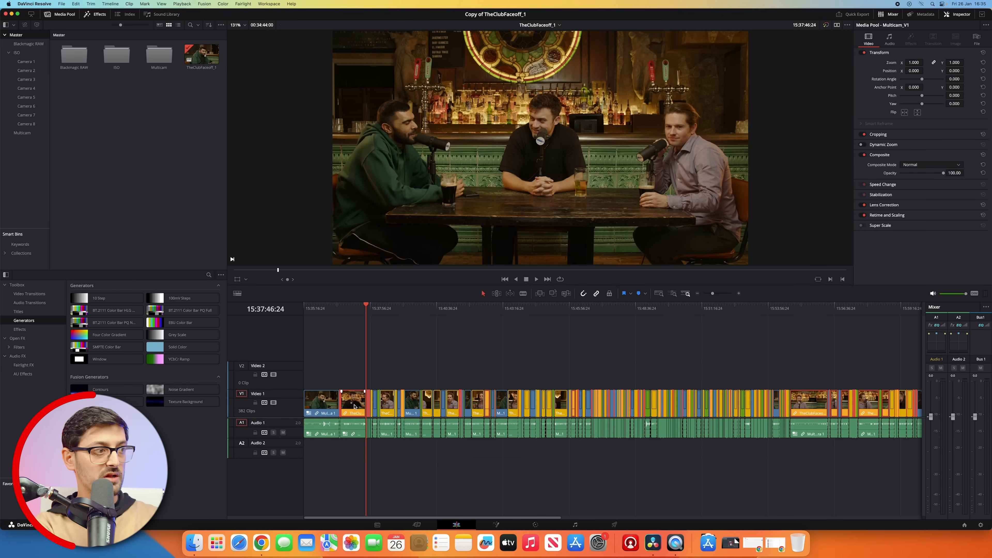
{"action": "right_click", "coordinate": [354, 405]}
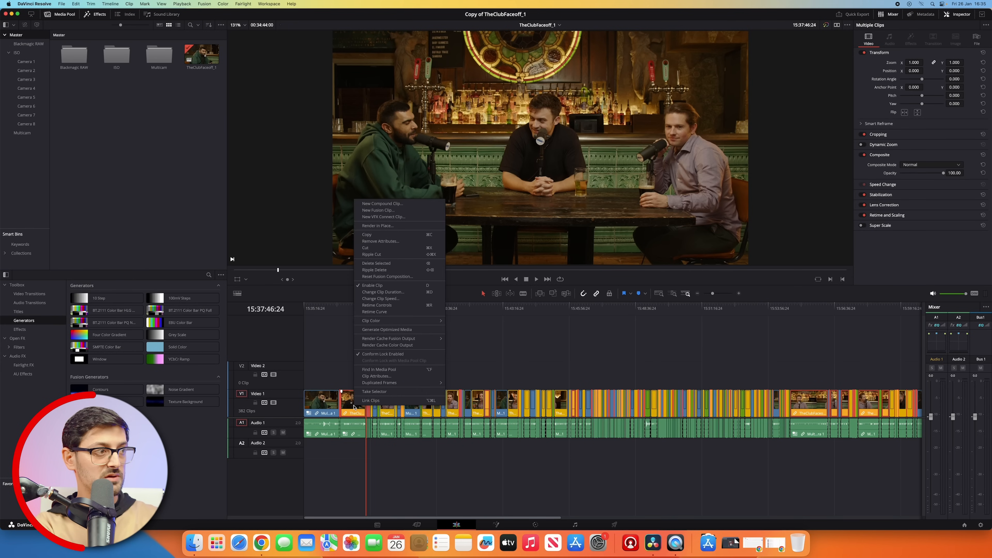
{"action": "mouse_move", "coordinate": [386, 354]}
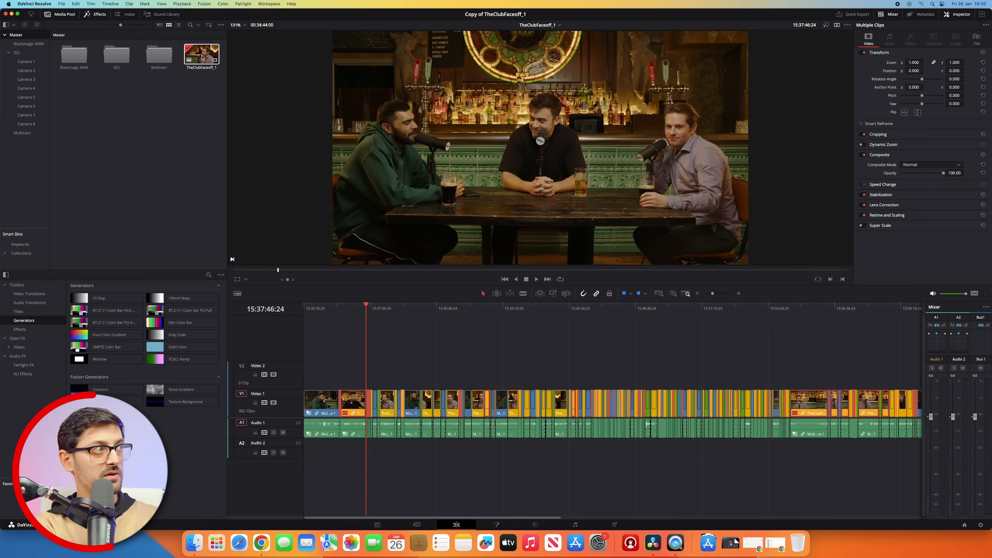
{"action": "right_click", "coordinate": [201, 53]}
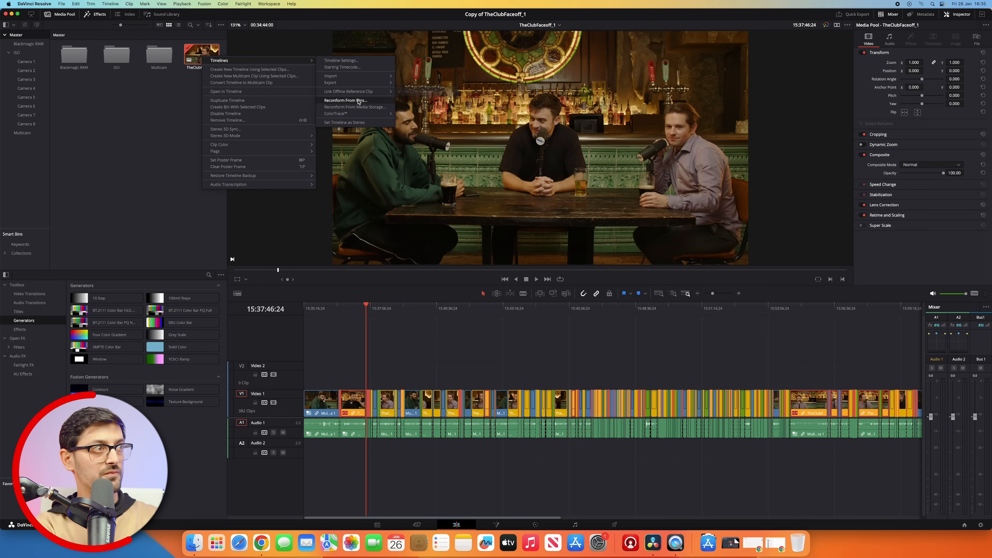
{"action": "left_click", "coordinate": [346, 100]}
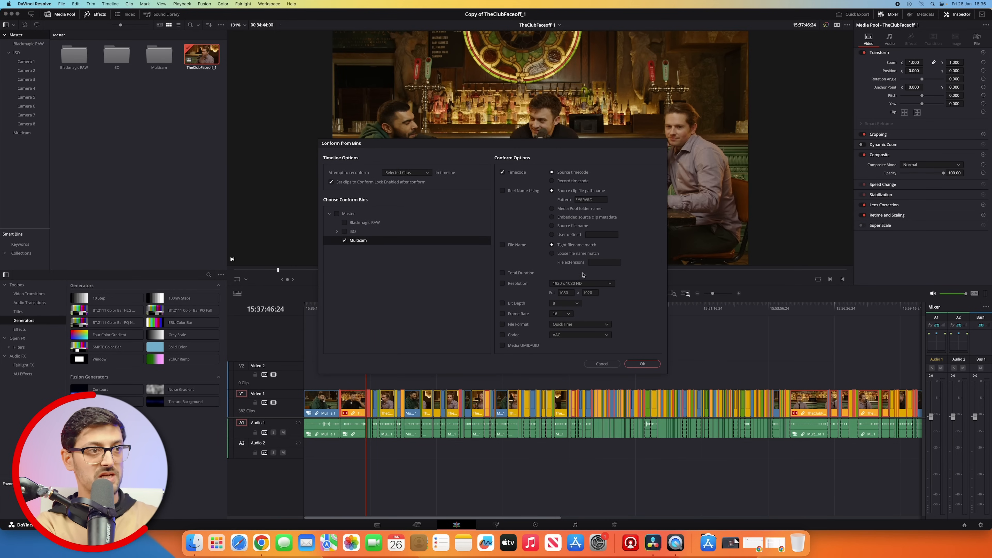
{"action": "left_click", "coordinate": [641, 363]}
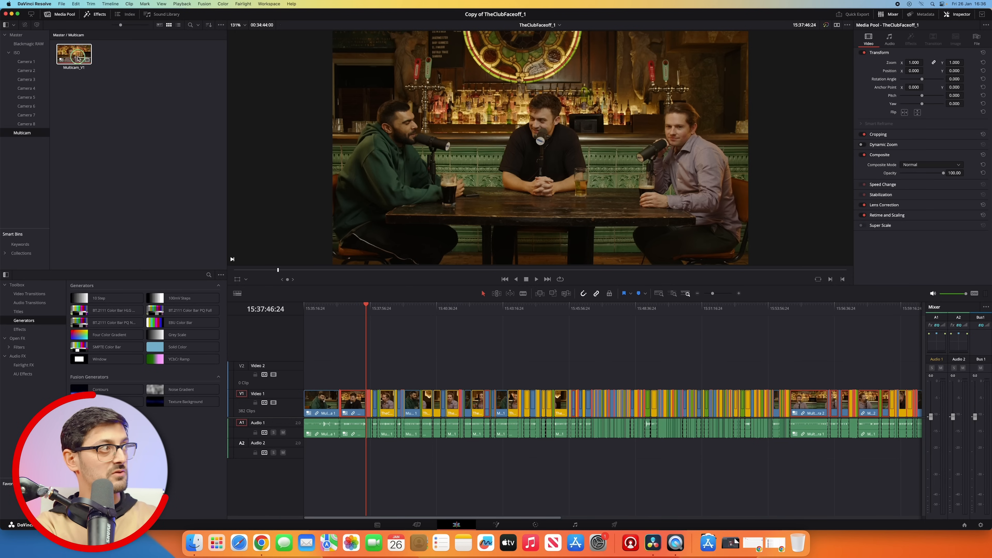
Select all yellow clips and reconform them from the Multicam bin, unifying the timeline.
{"action": "right_click", "coordinate": [74, 54]}
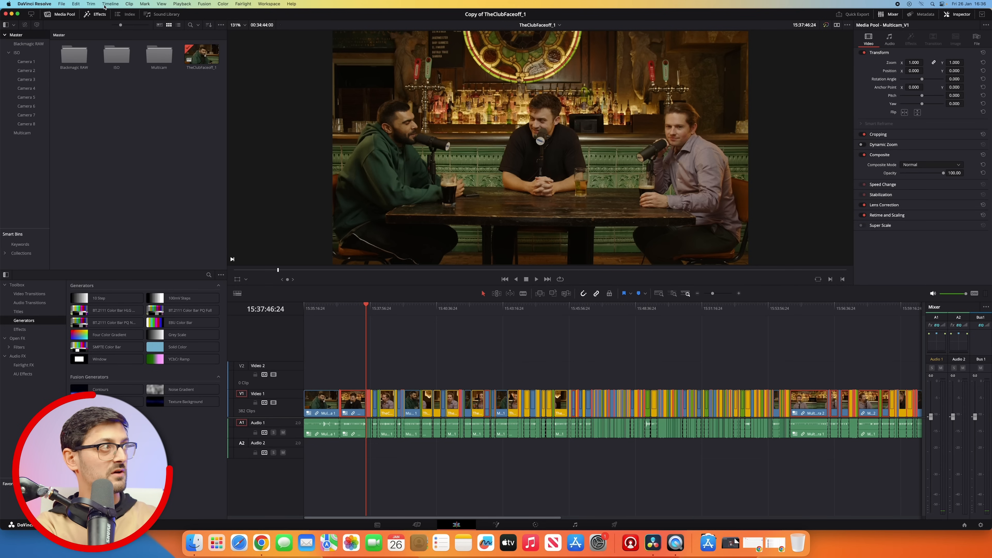
{"action": "left_click", "coordinate": [91, 4]}
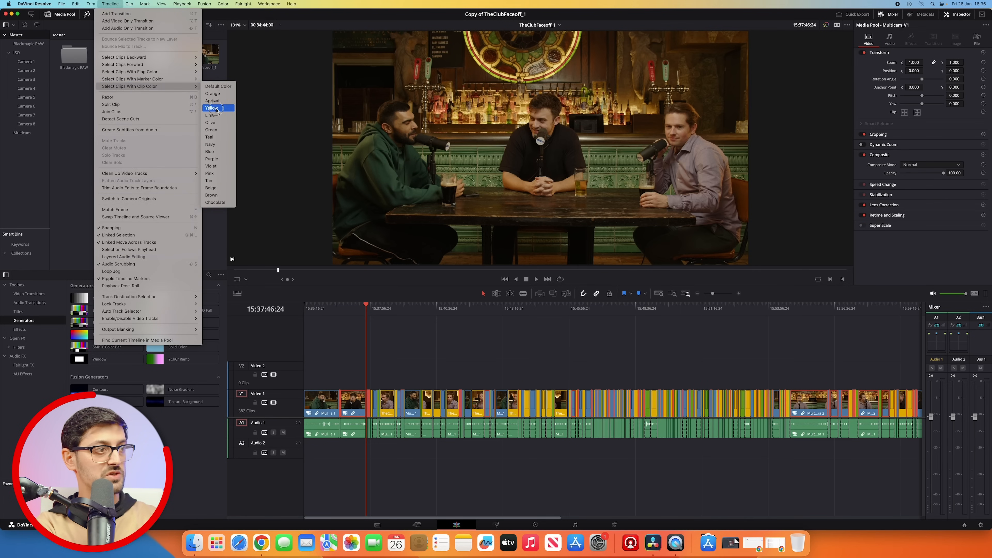
{"action": "left_click", "coordinate": [212, 107]}
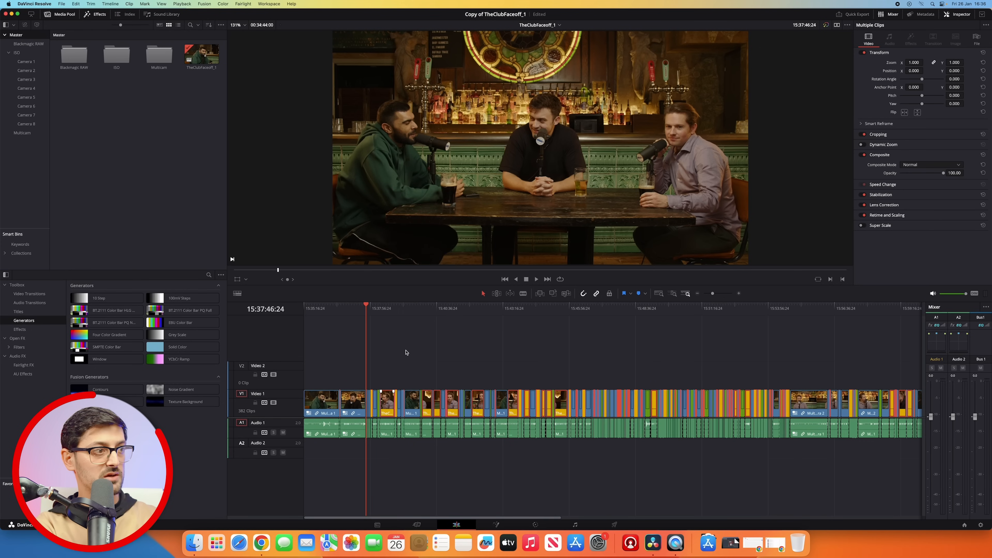
{"action": "right_click", "coordinate": [201, 54]}
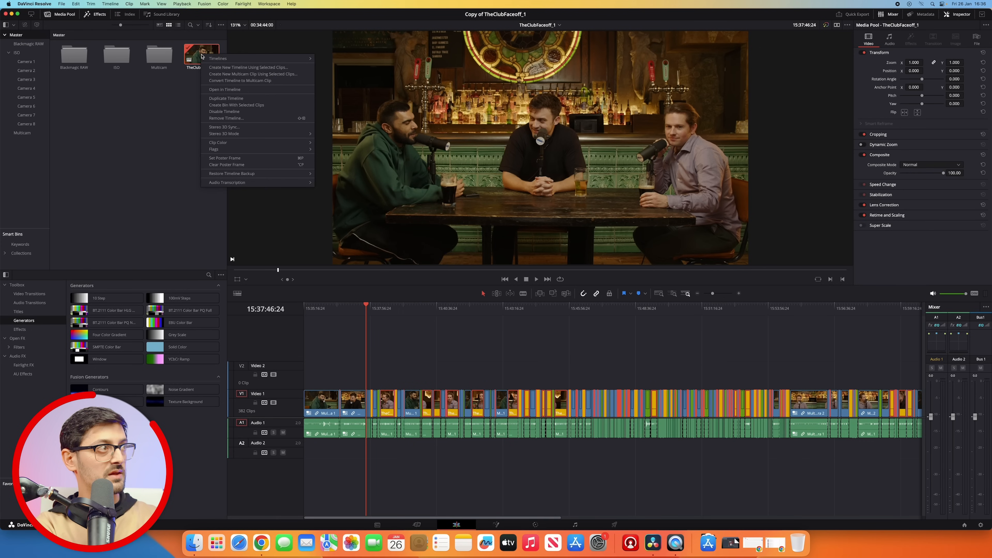
{"action": "mouse_move", "coordinate": [217, 59]}
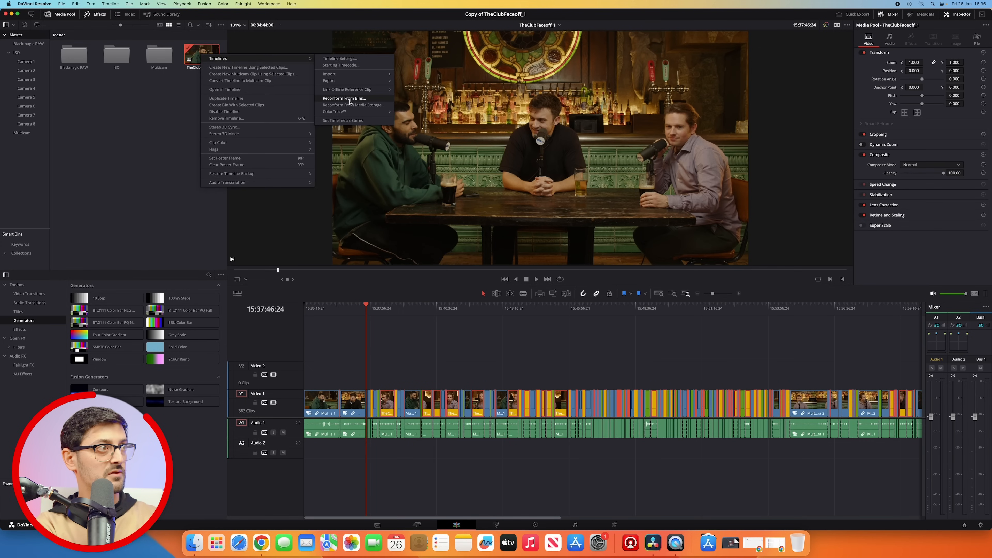
{"action": "left_click", "coordinate": [344, 98]}
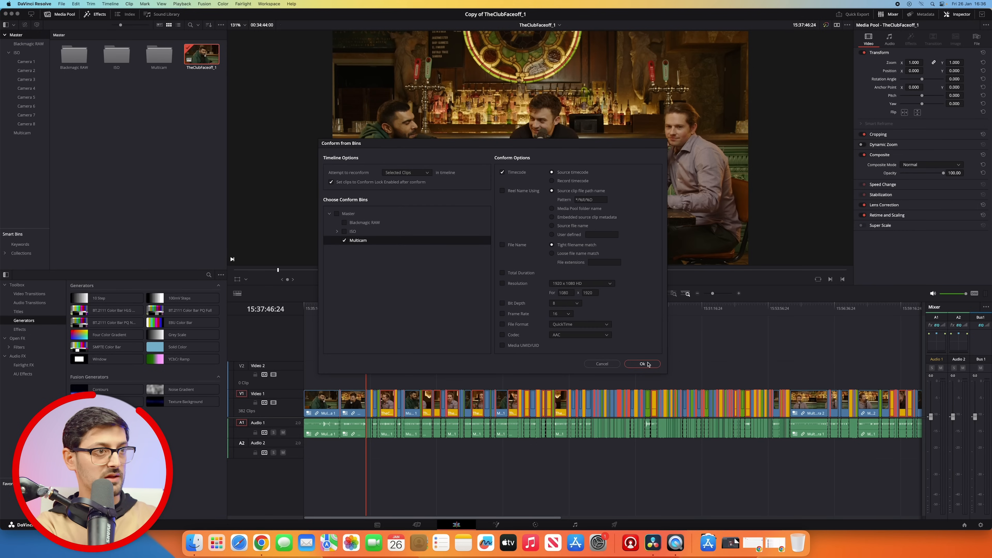
{"action": "left_click", "coordinate": [641, 364]}
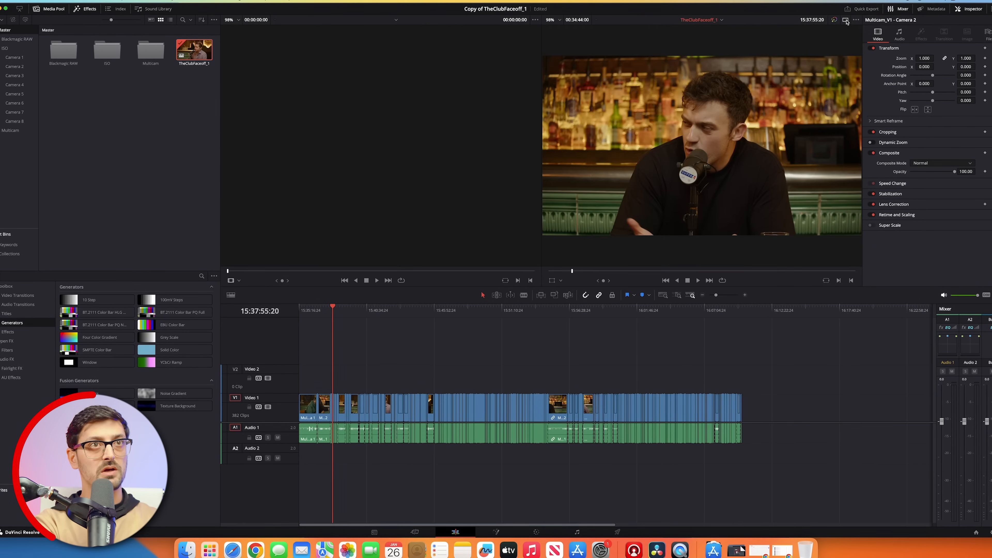
Switch the source viewer to Multicam mode showing five angles and cut to Camera 3.
{"action": "left_click", "coordinate": [969, 9]}
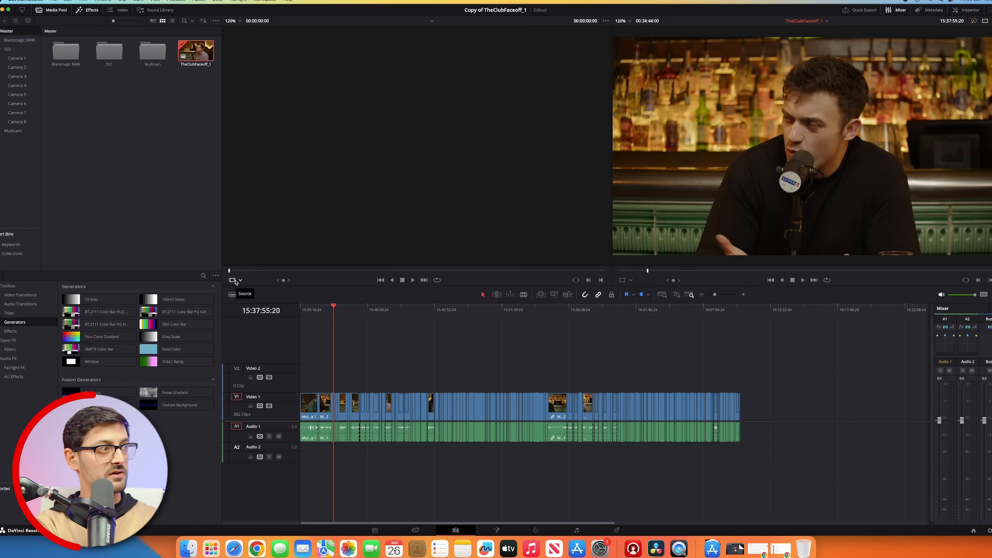
{"action": "left_click", "coordinate": [239, 279]}
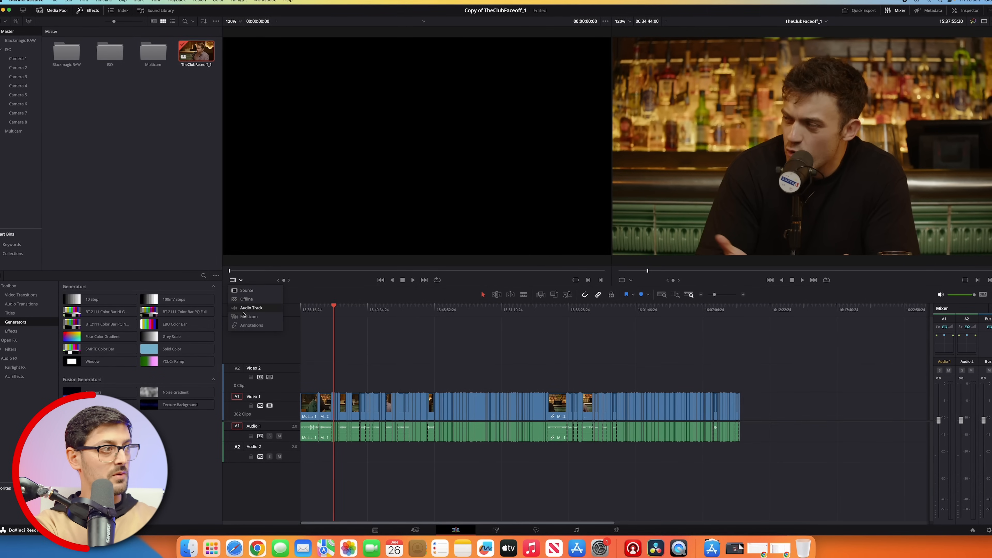
{"action": "left_click", "coordinate": [251, 316]}
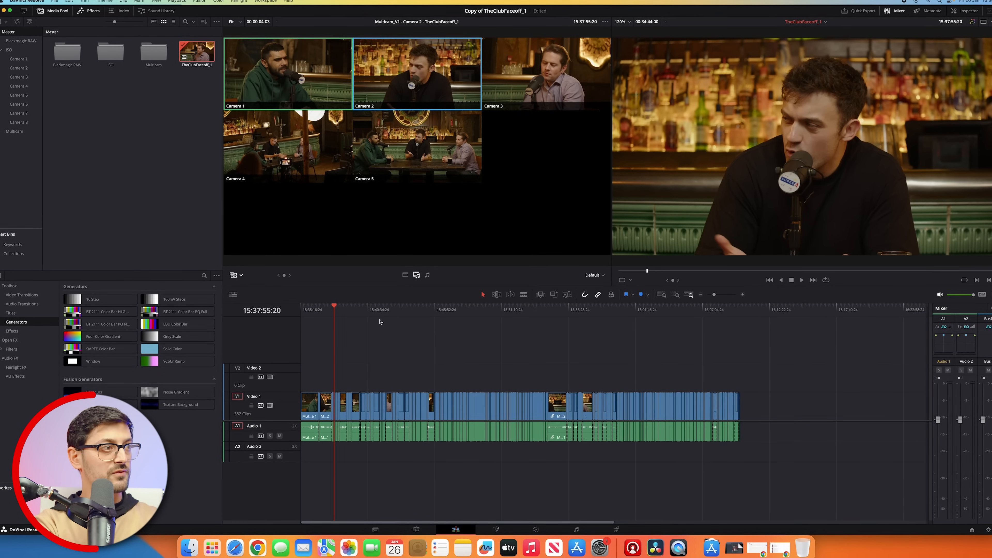
{"action": "left_click", "coordinate": [367, 307]}
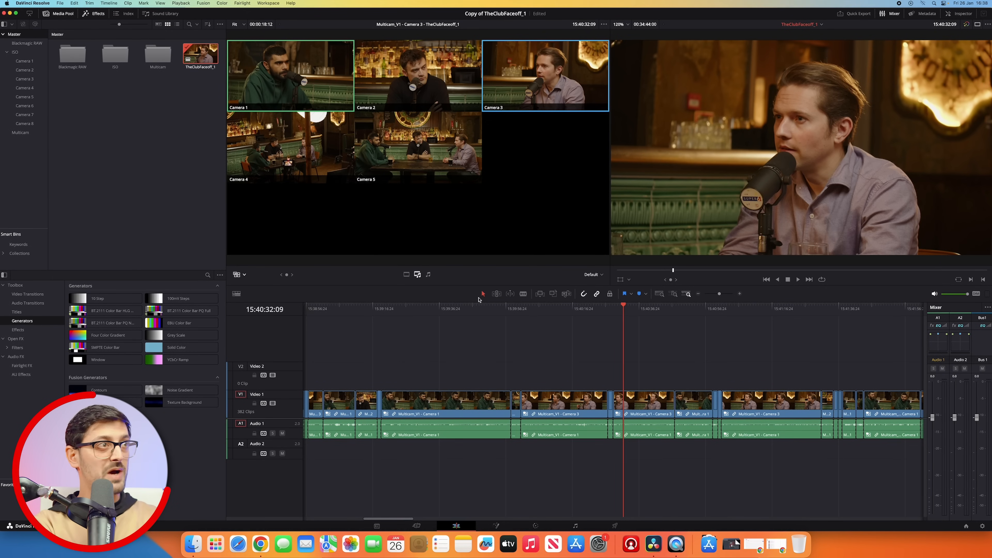
Switch the Camera 5 clip under the playhead to Camera 1 video, keeping Camera 5 audio.
{"action": "left_click", "coordinate": [797, 279]}
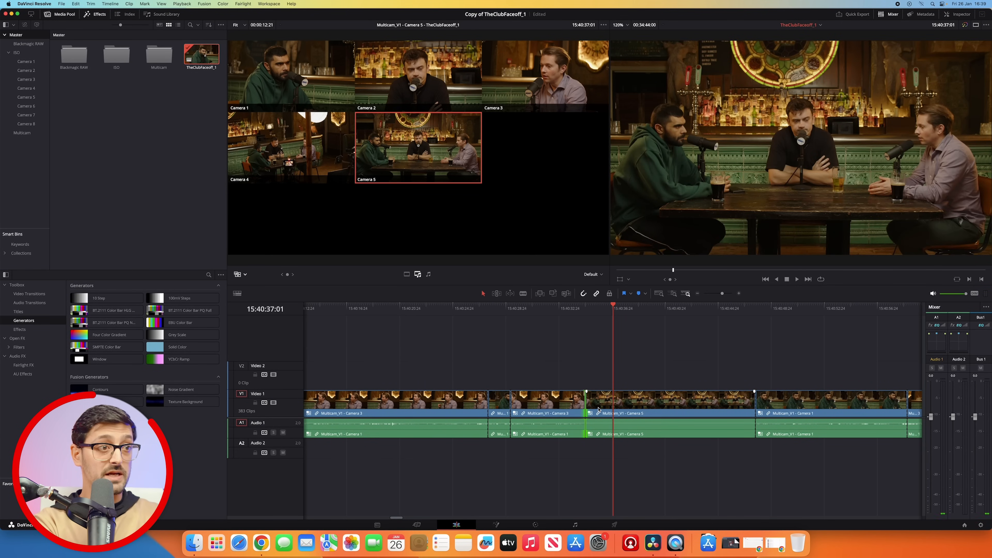
{"action": "left_click", "coordinate": [674, 412]}
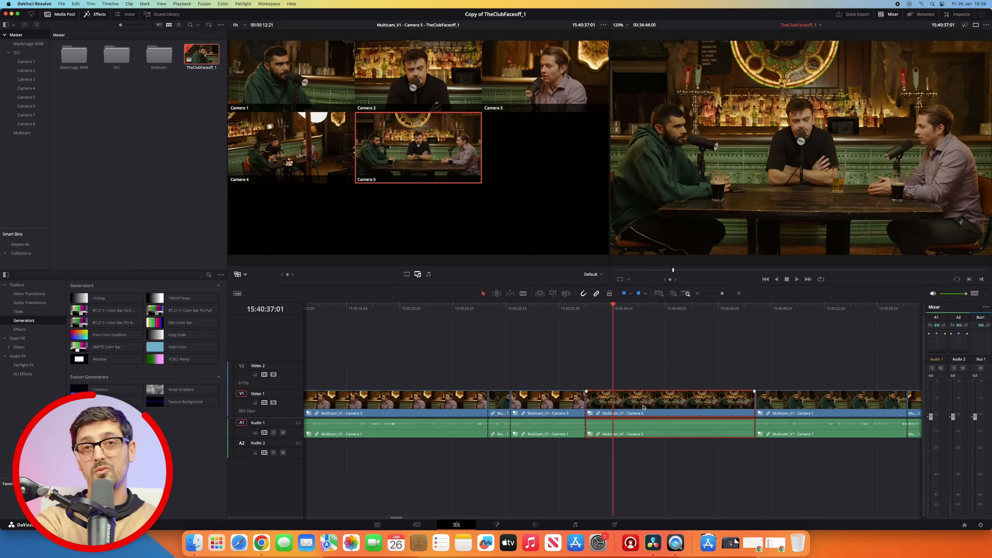
{"action": "mouse_move", "coordinate": [633, 401]}
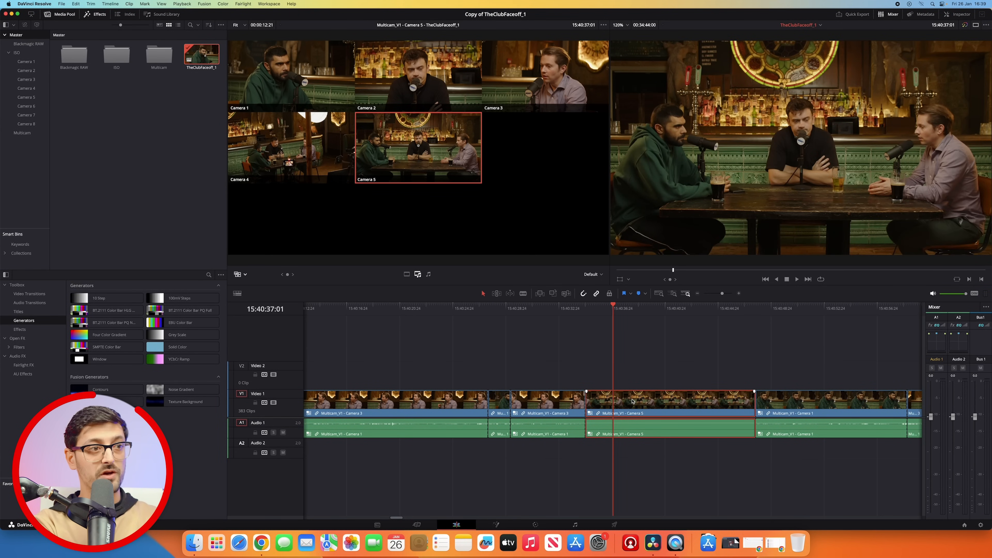
{"action": "right_click", "coordinate": [622, 402]}
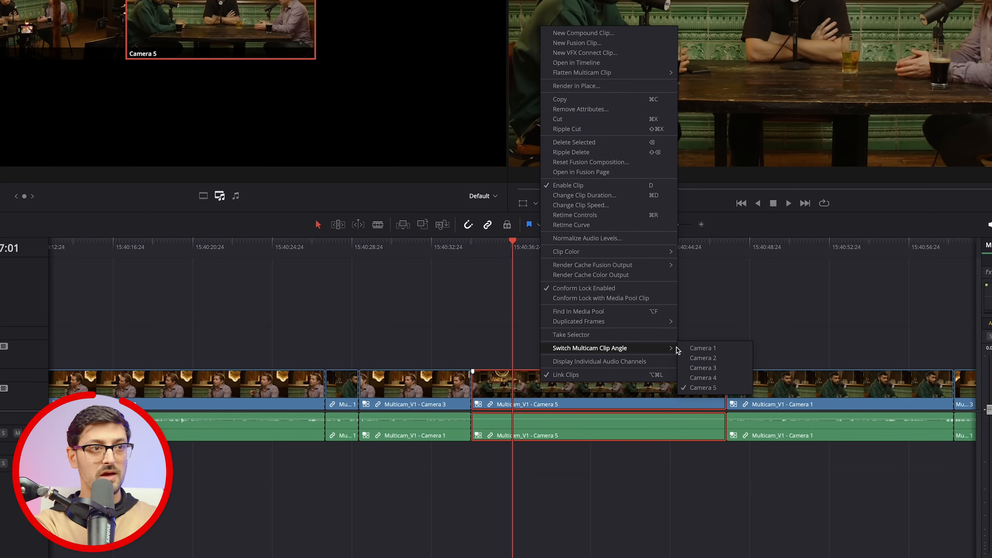
{"action": "left_click", "coordinate": [702, 347]}
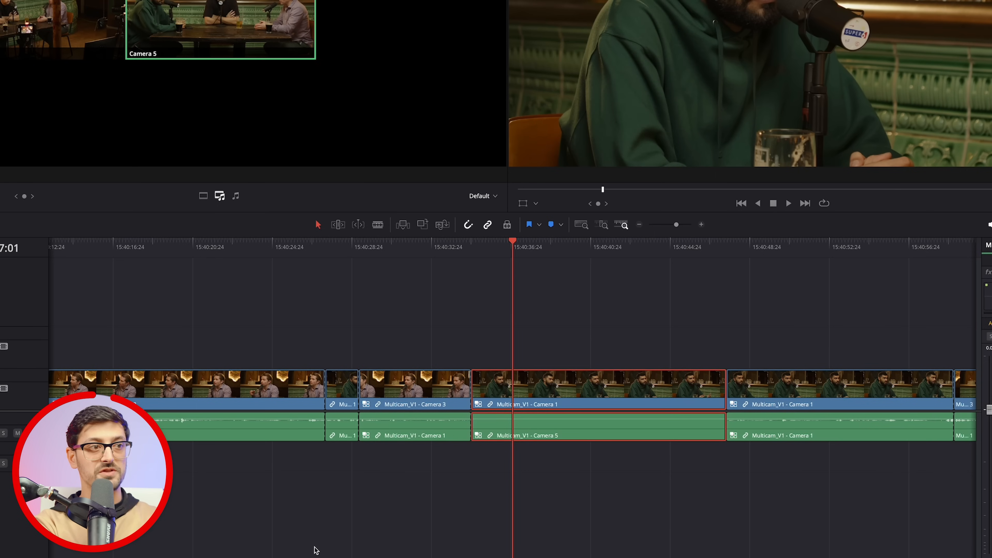
{"action": "right_click", "coordinate": [598, 389]}
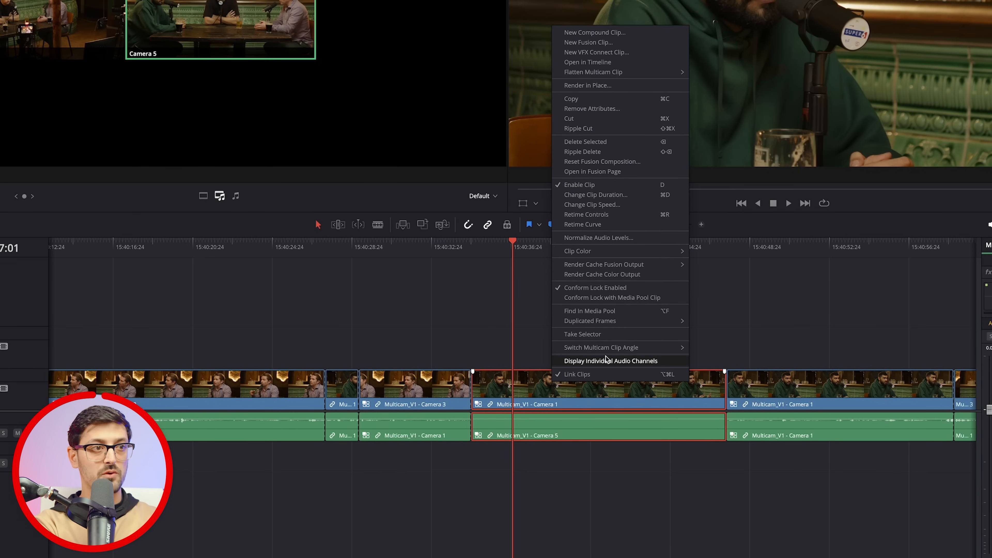